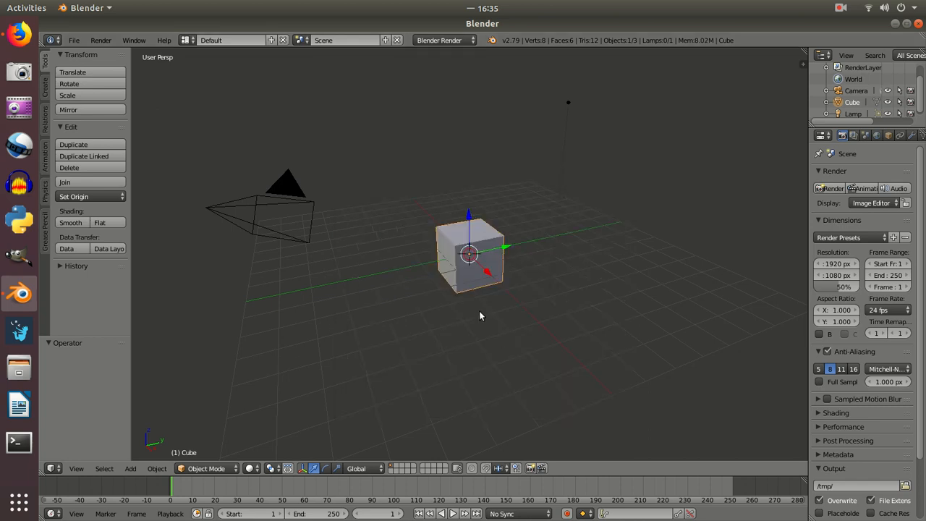
# - Delete the default cube and add a plane mesh at the scene origin
pyautogui.click(69, 167)
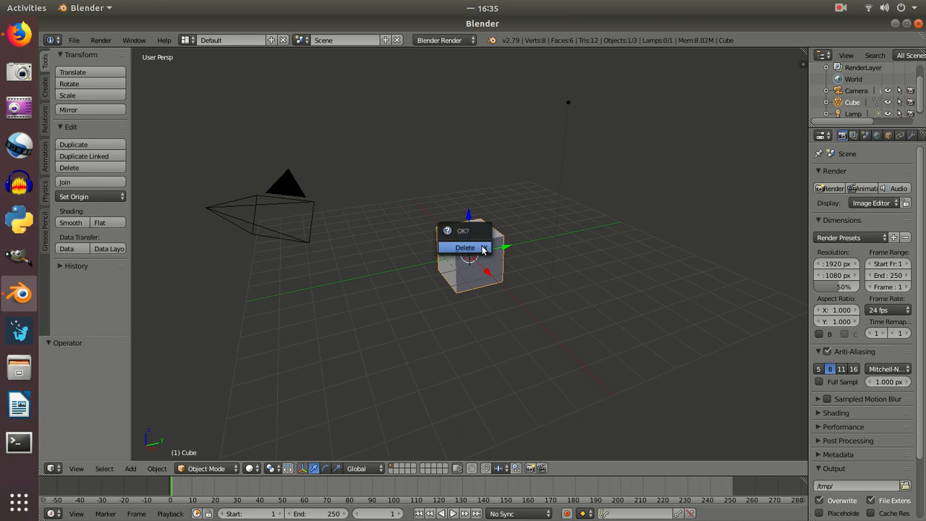
pyautogui.click(463, 247)
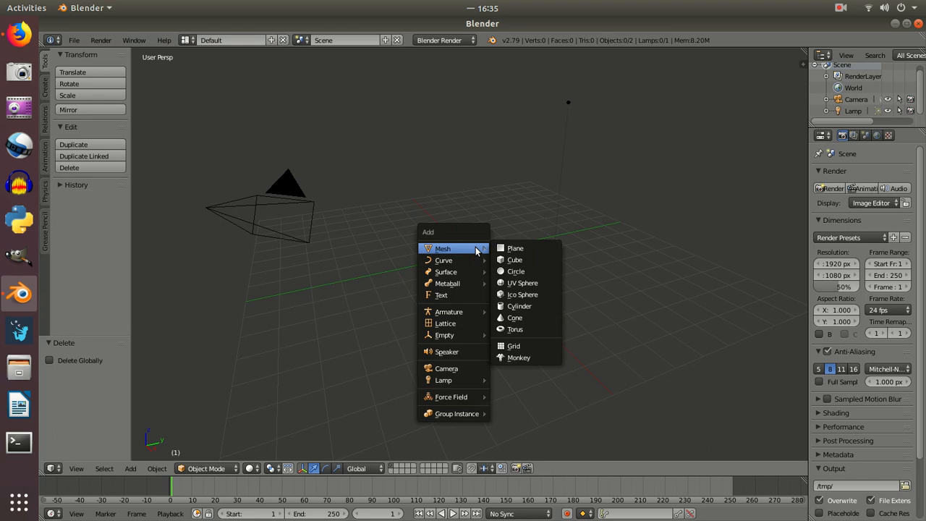
pyautogui.click(515, 247)
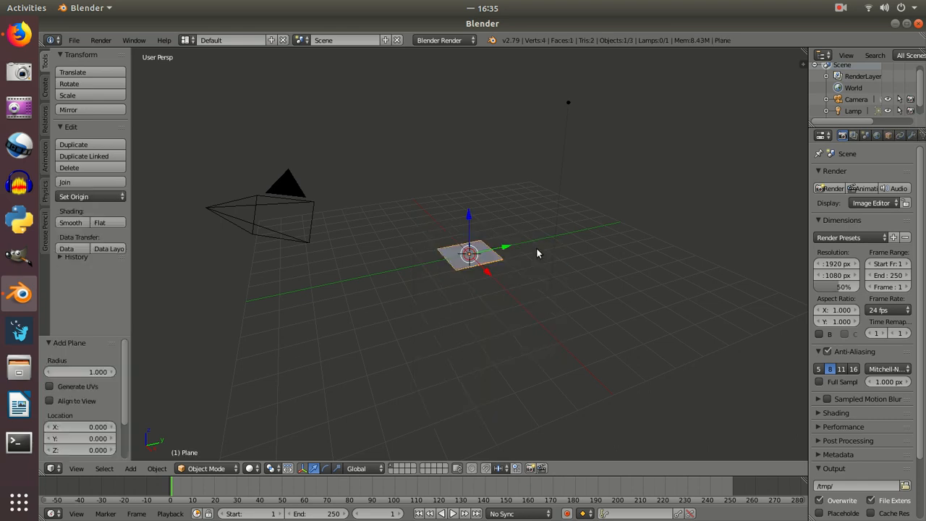
pyautogui.moveTo(353, 327)
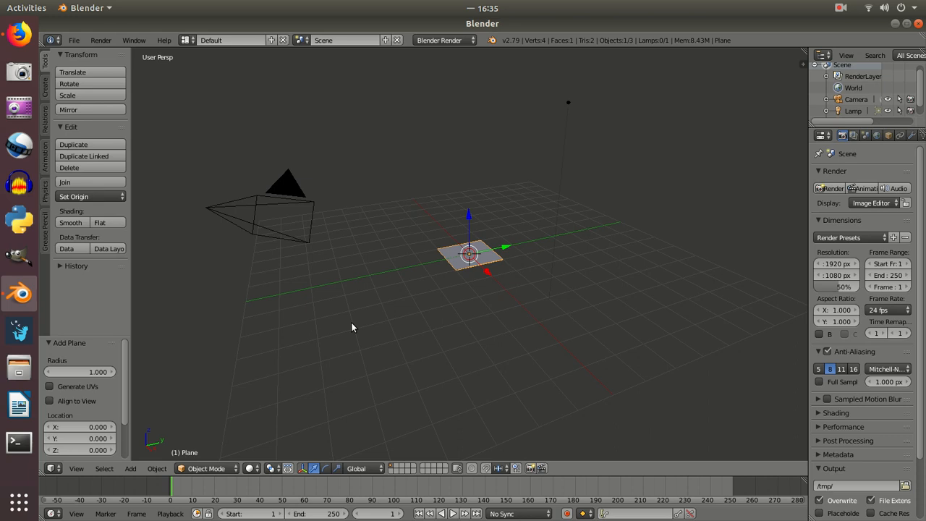
# - In Edit Mode, scale up the plane and subdivide it into a 256-face grid
pyautogui.press('Tab')
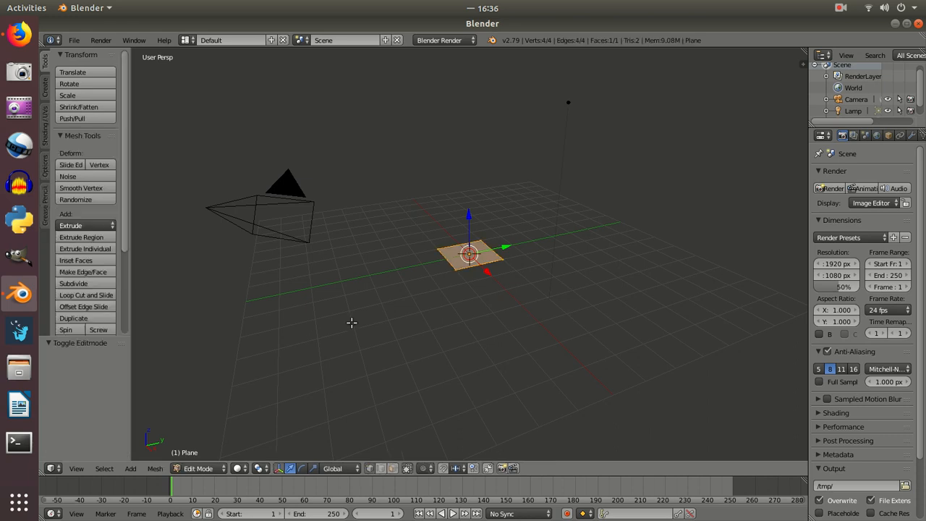
pyautogui.moveTo(408, 317)
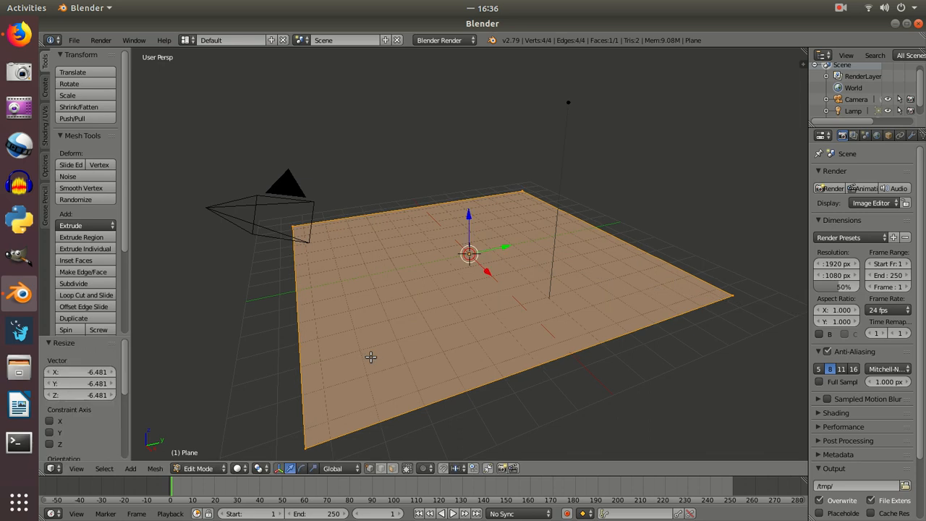
pyautogui.moveTo(163, 311)
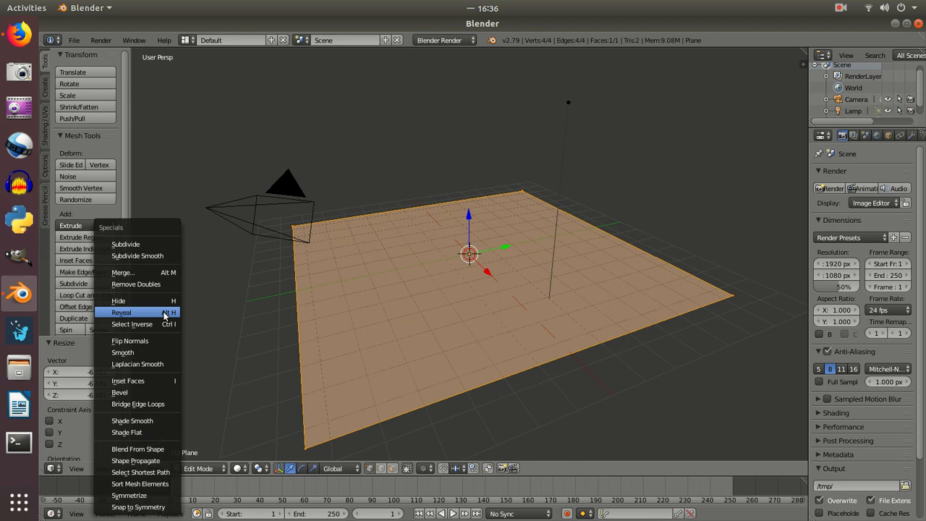
pyautogui.moveTo(132, 323)
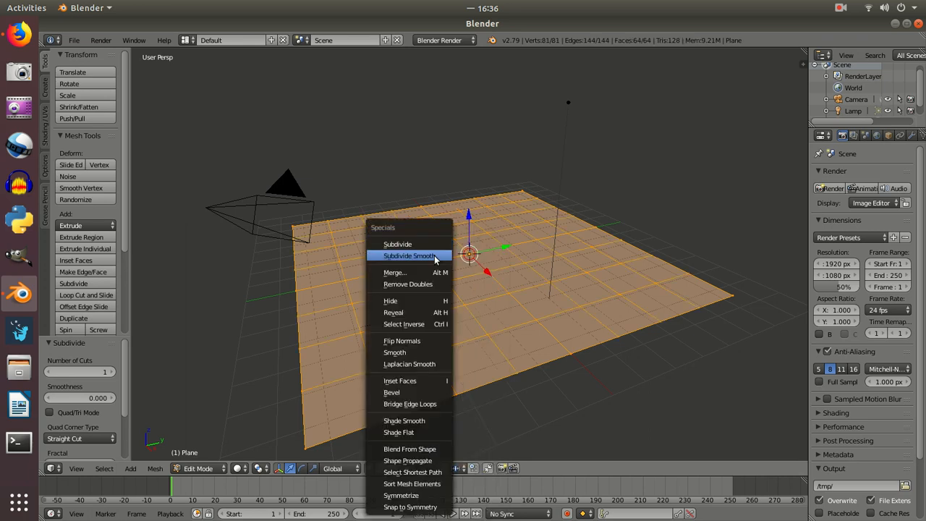
pyautogui.click(397, 244)
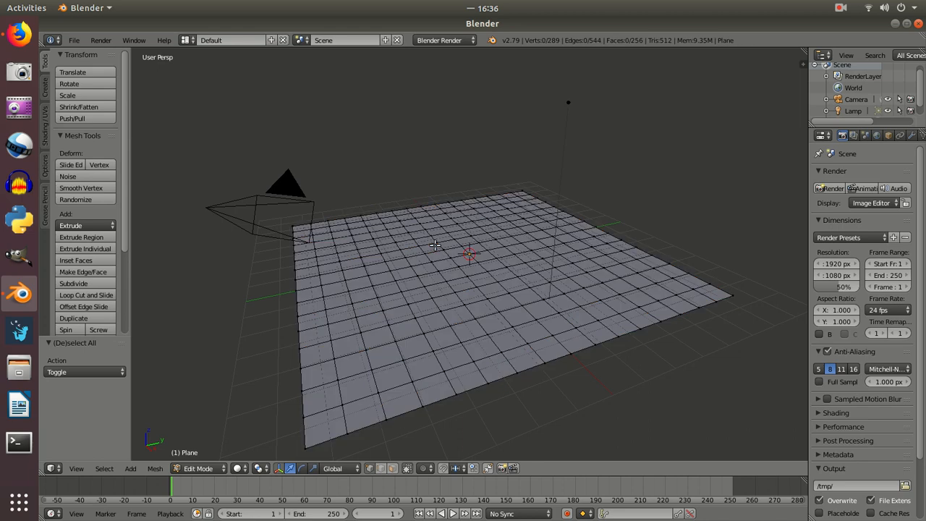
pyautogui.moveTo(449, 241)
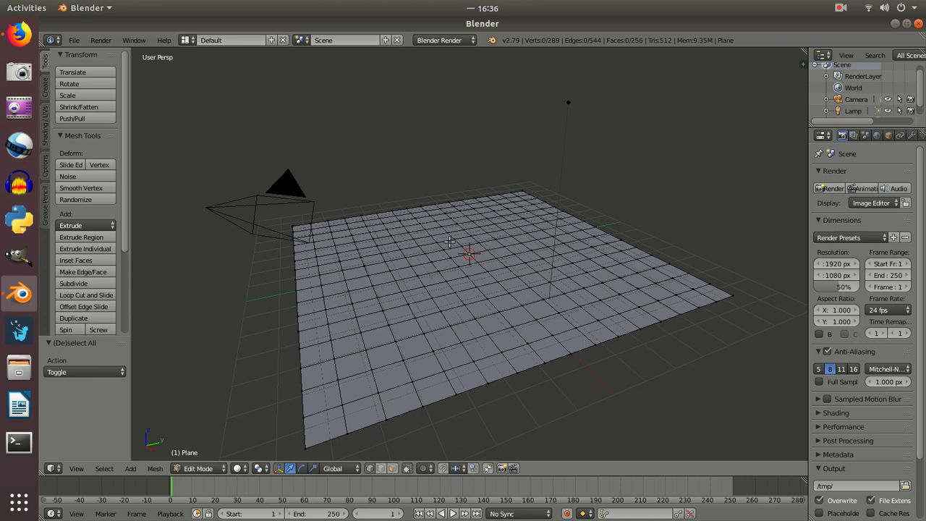
pyautogui.moveTo(436, 242)
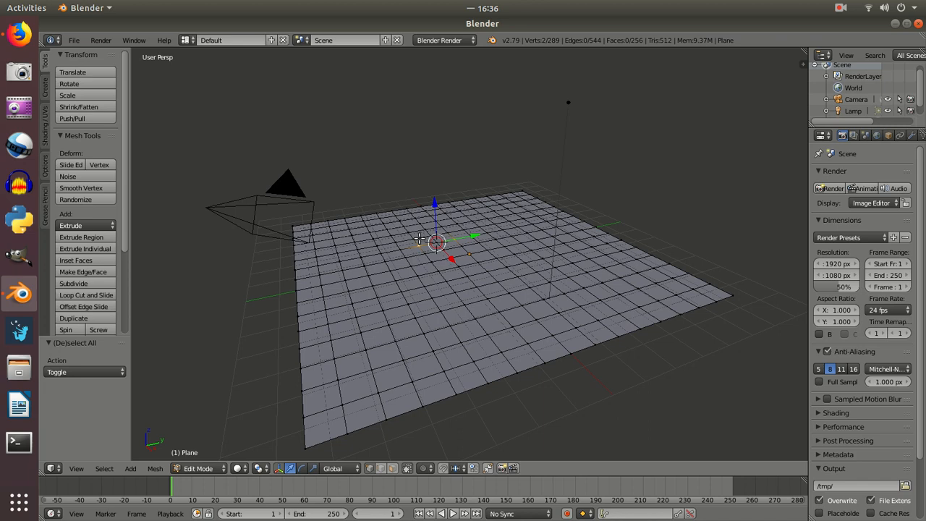
pyautogui.moveTo(507, 363)
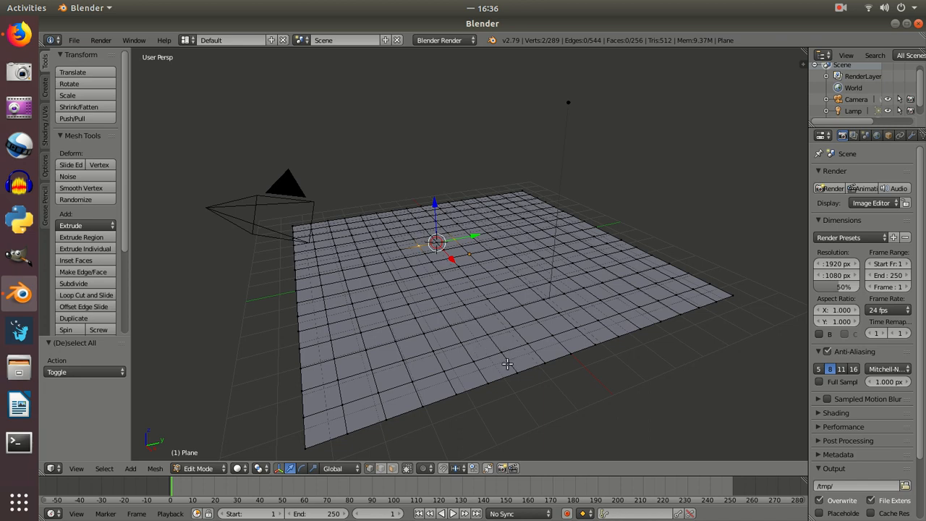
pyautogui.moveTo(502, 360)
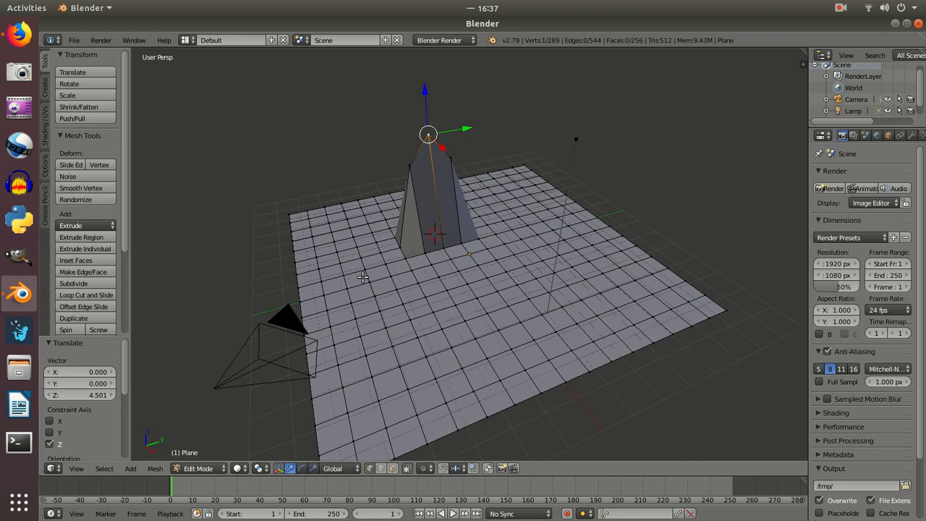
pyautogui.moveTo(381, 303)
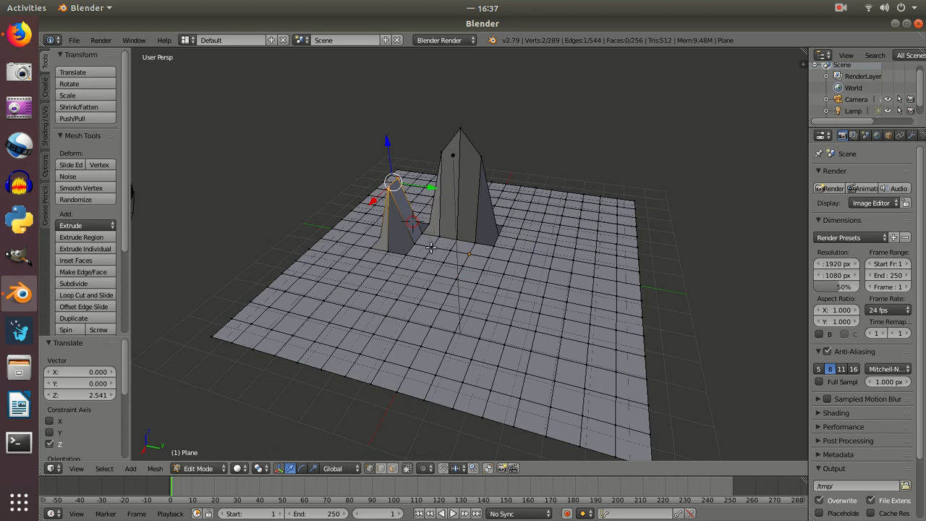
# - Orbit the view around the grid to inspect the raised vertex spikes
pyautogui.moveTo(394, 184); pyautogui.dragTo(426, 232)
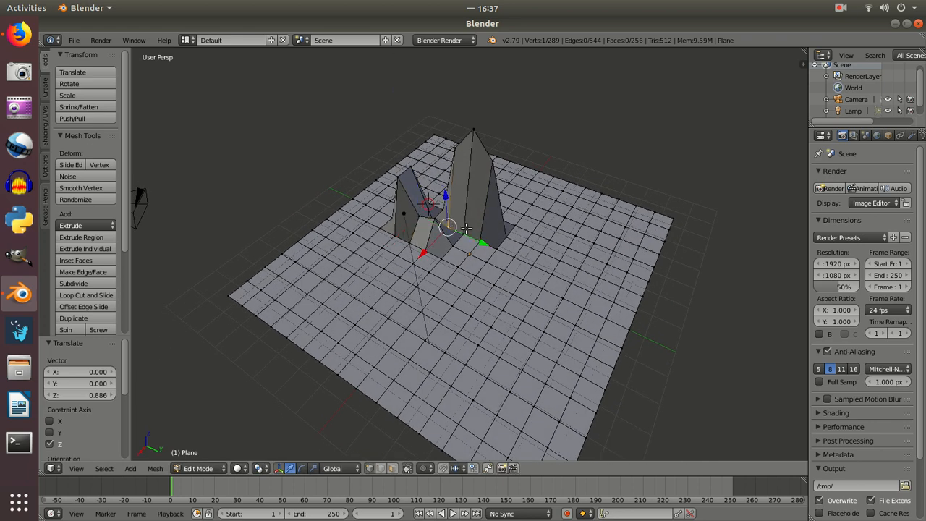
pyautogui.moveTo(448, 231); pyautogui.dragTo(445, 173)
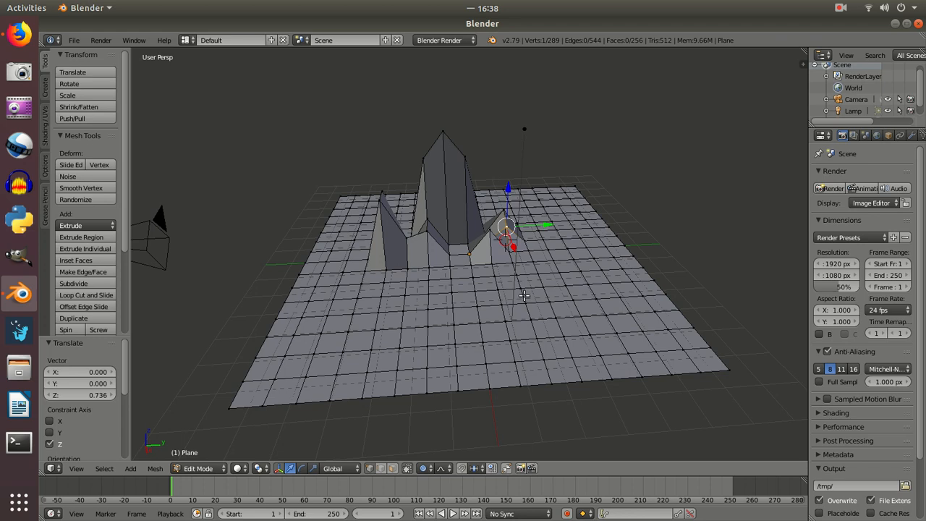
pyautogui.moveTo(532, 468)
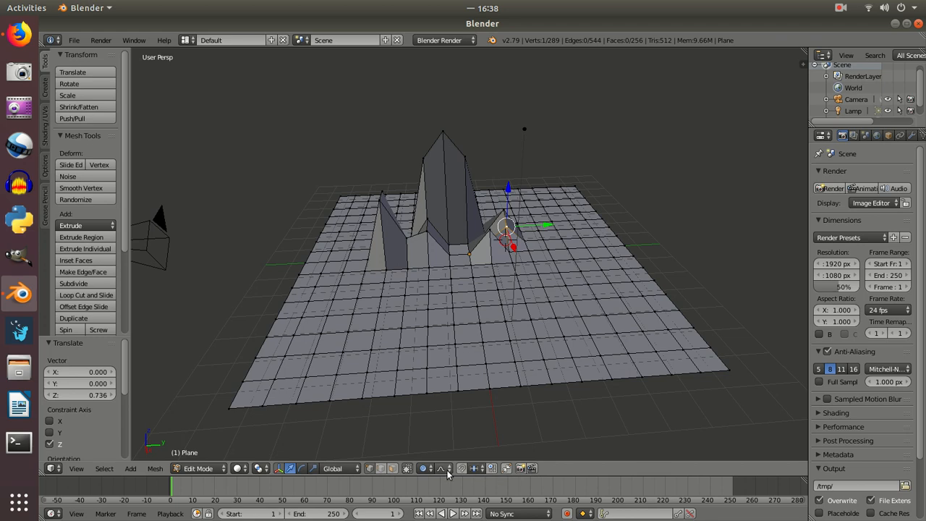
# - Enable proportional editing and raise vertices into smooth hills and a central mountain
pyautogui.click(441, 468)
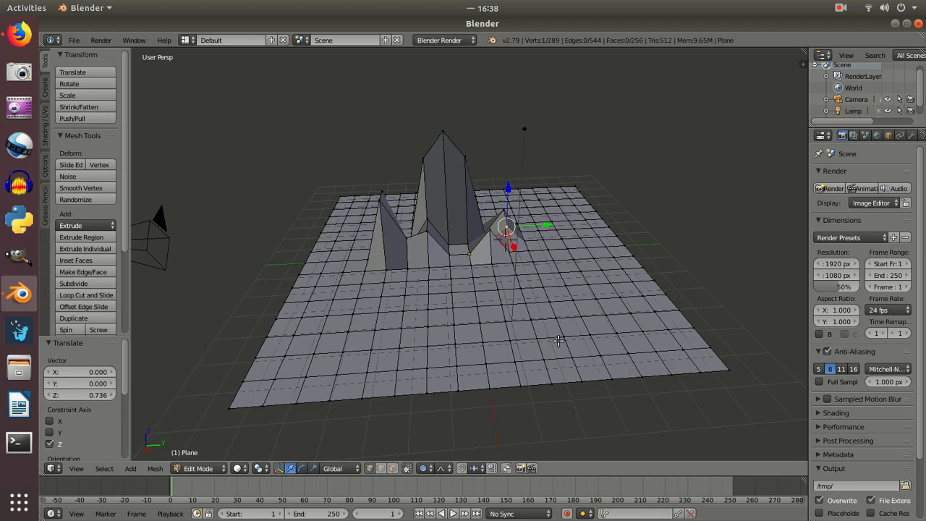
pyautogui.moveTo(382, 281)
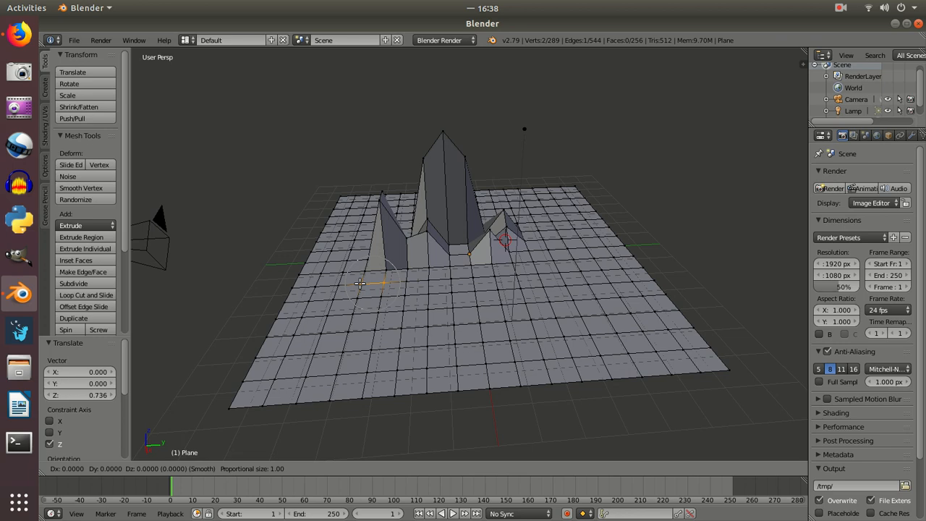
pyautogui.press('z')
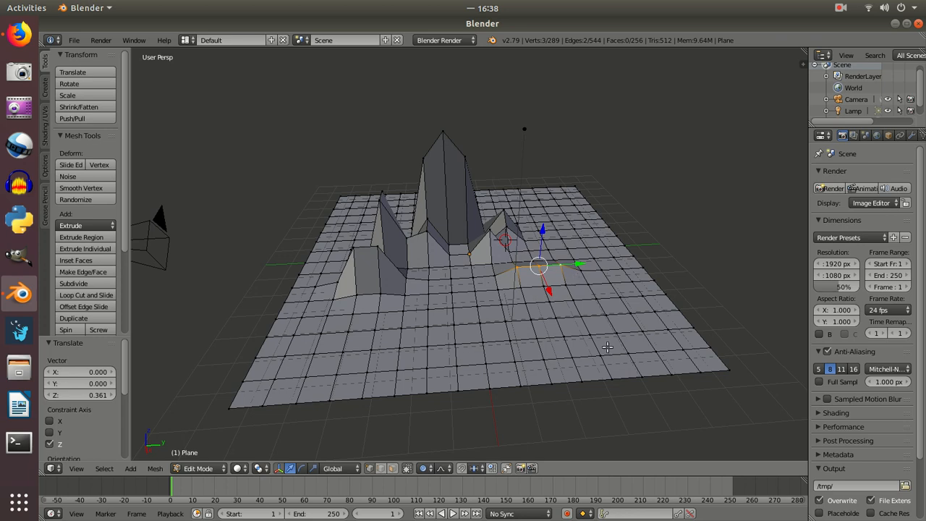
pyautogui.moveTo(559, 326)
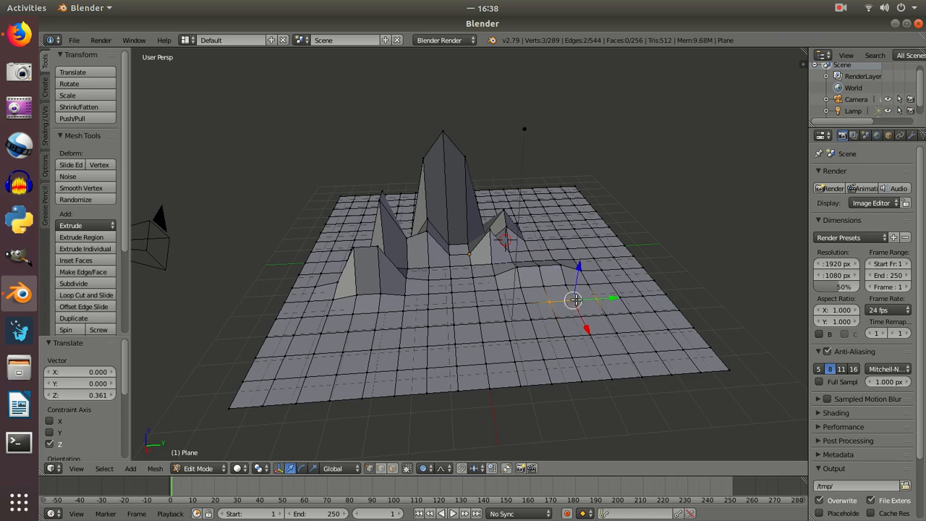
pyautogui.press('g')
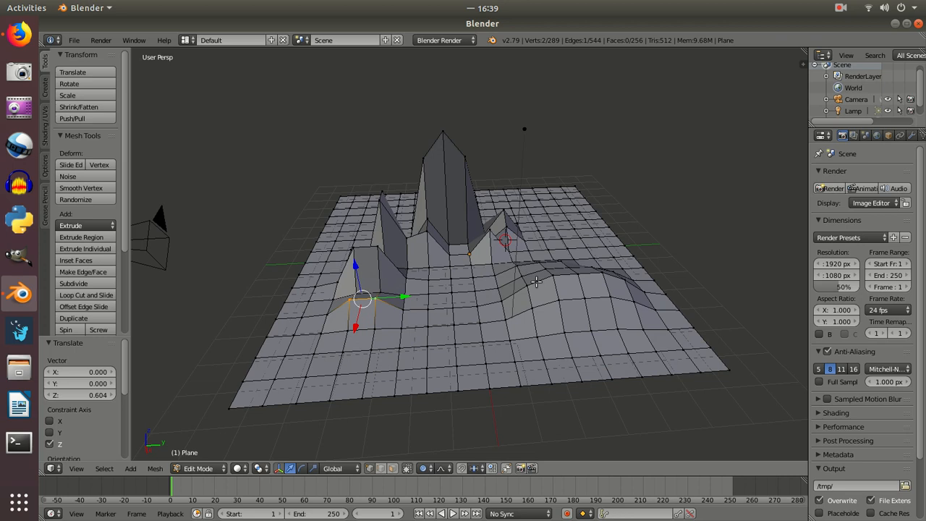
pyautogui.moveTo(512, 237)
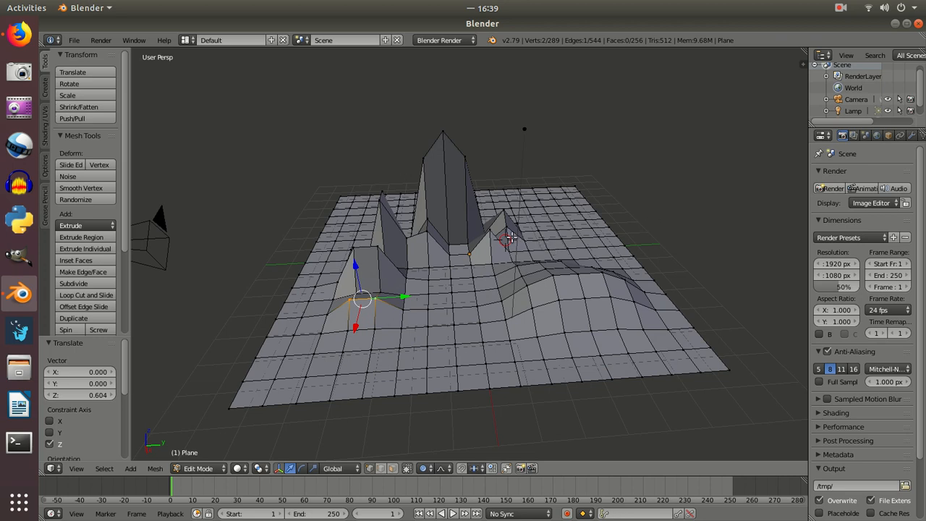
pyautogui.moveTo(607, 305)
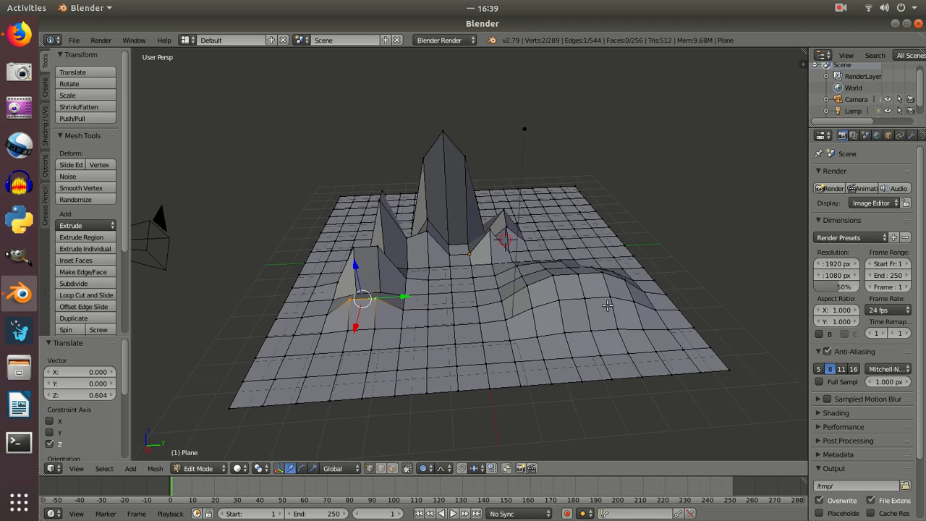
pyautogui.moveTo(572, 313)
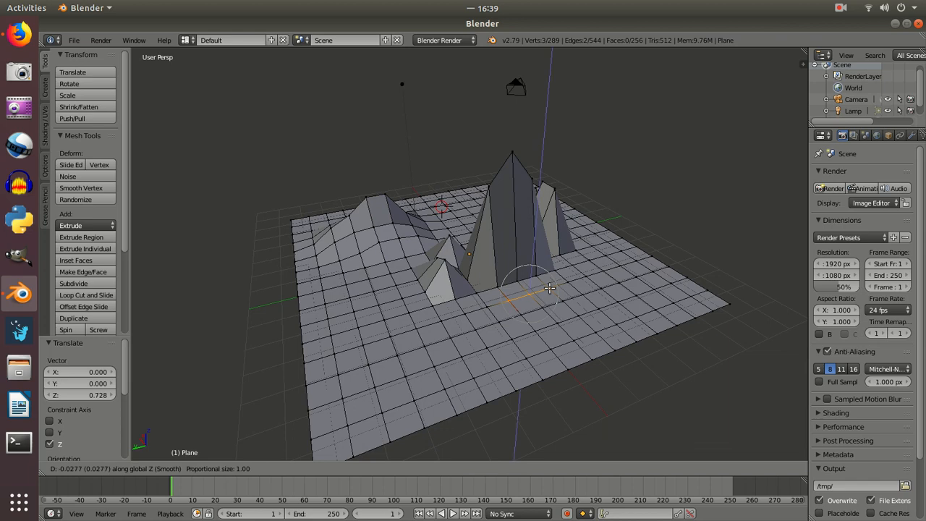
pyautogui.moveTo(546, 289)
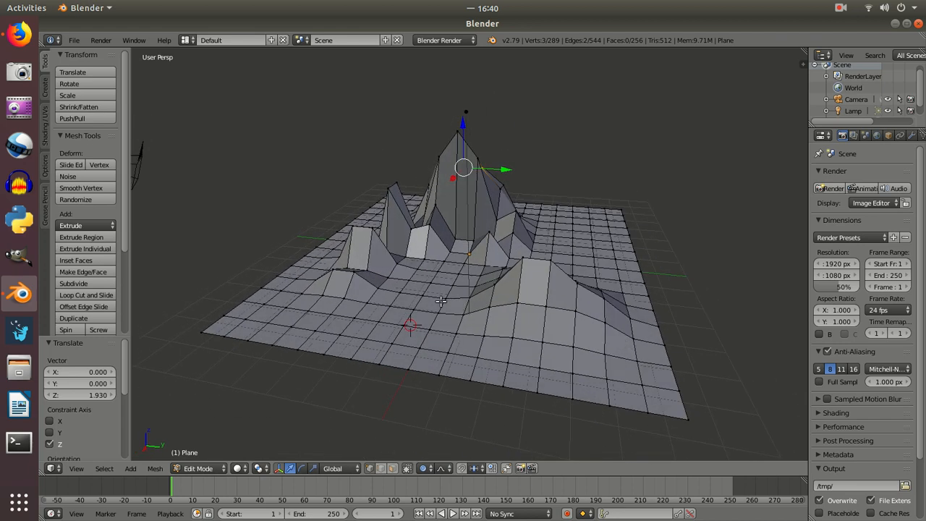
pyautogui.moveTo(440, 301)
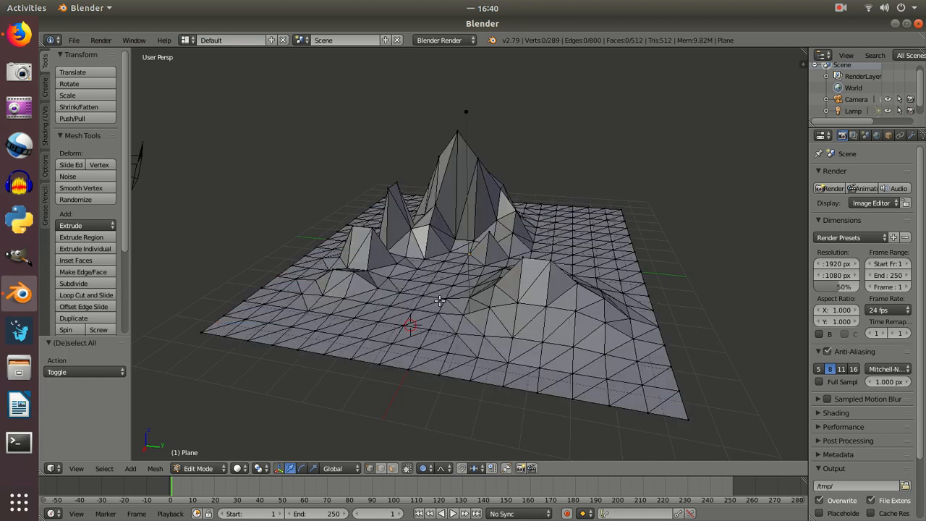
# - Set the proportional falloff and pull vertices up into two tall peaks
pyautogui.click(441, 468)
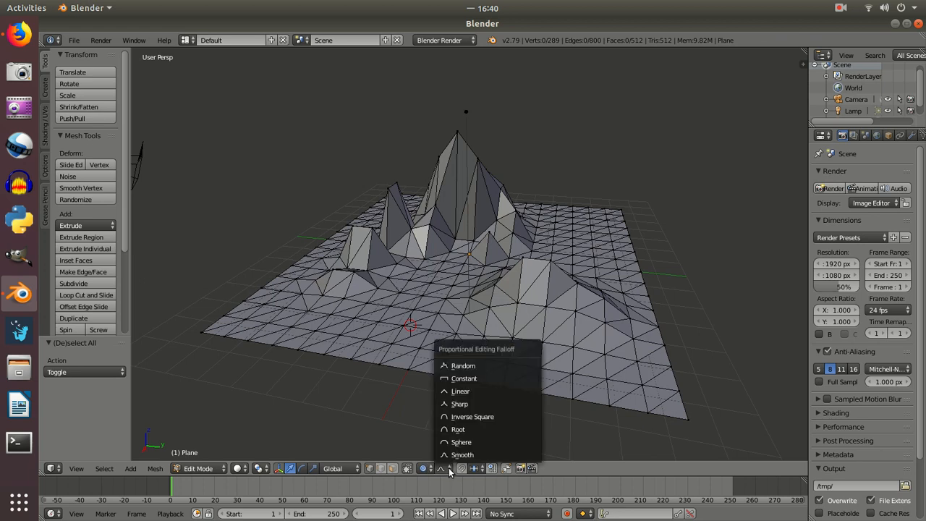
pyautogui.moveTo(463, 365)
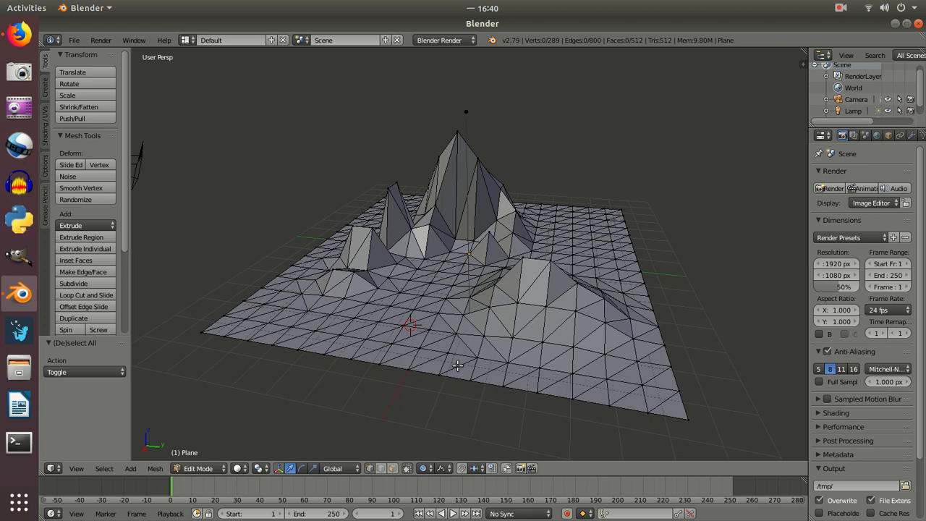
pyautogui.moveTo(330, 275)
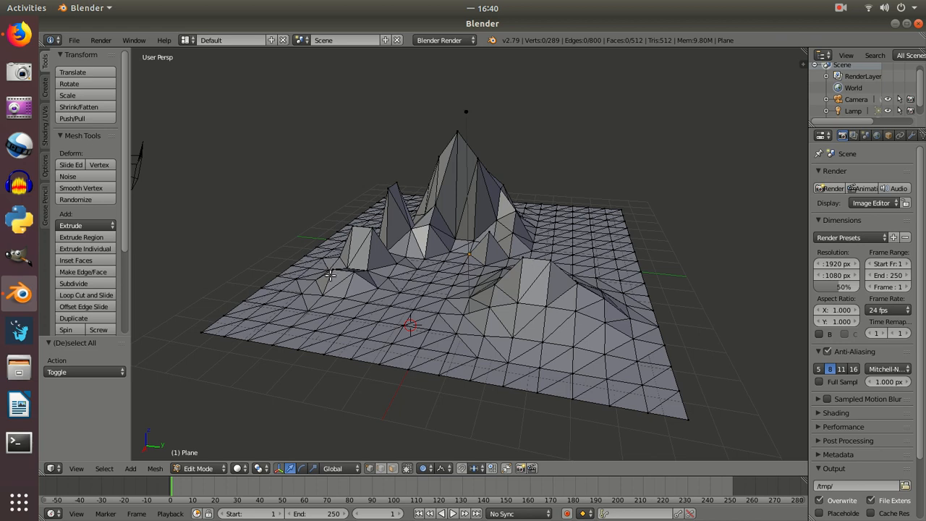
pyautogui.click(331, 272)
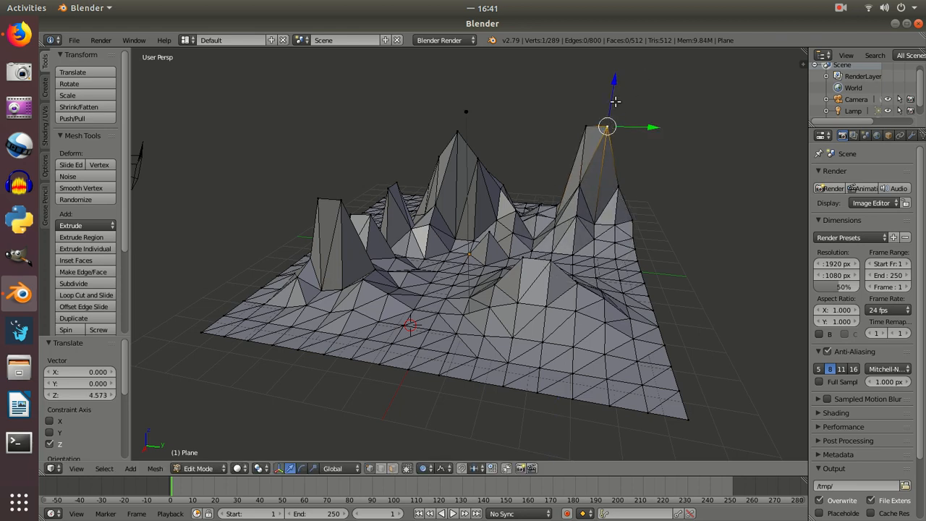
pyautogui.moveTo(607, 126); pyautogui.dragTo(611, 95)
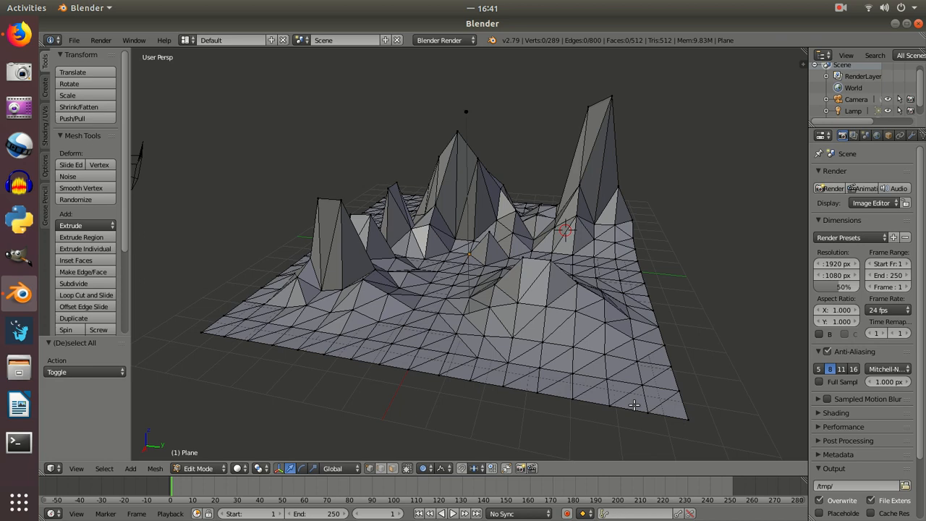
# - Select the whole terrain and apply flat shading for crisp low-poly facets
pyautogui.press('a')
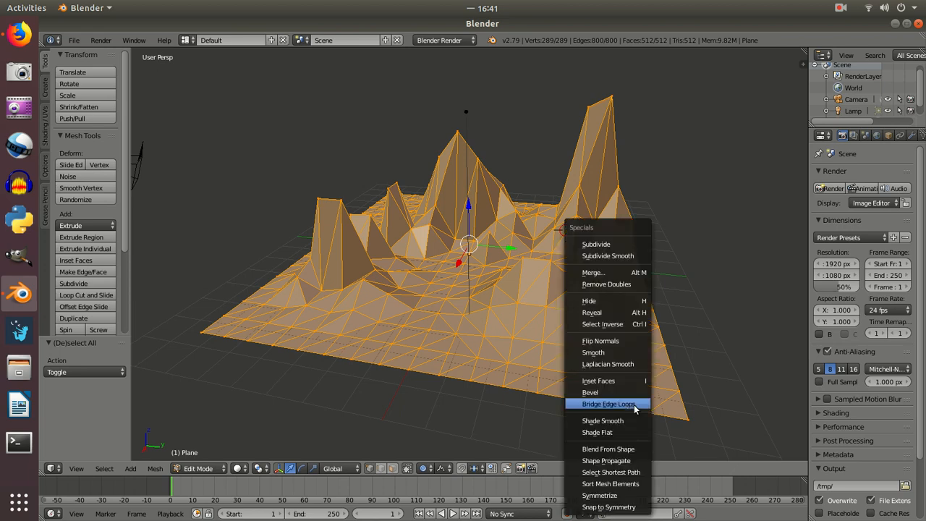
pyautogui.moveTo(631, 387)
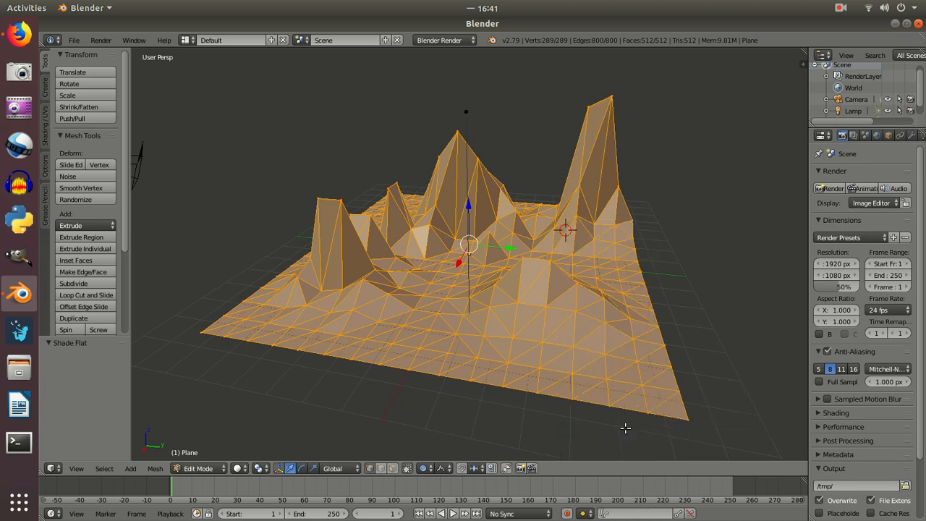
pyautogui.moveTo(494, 344)
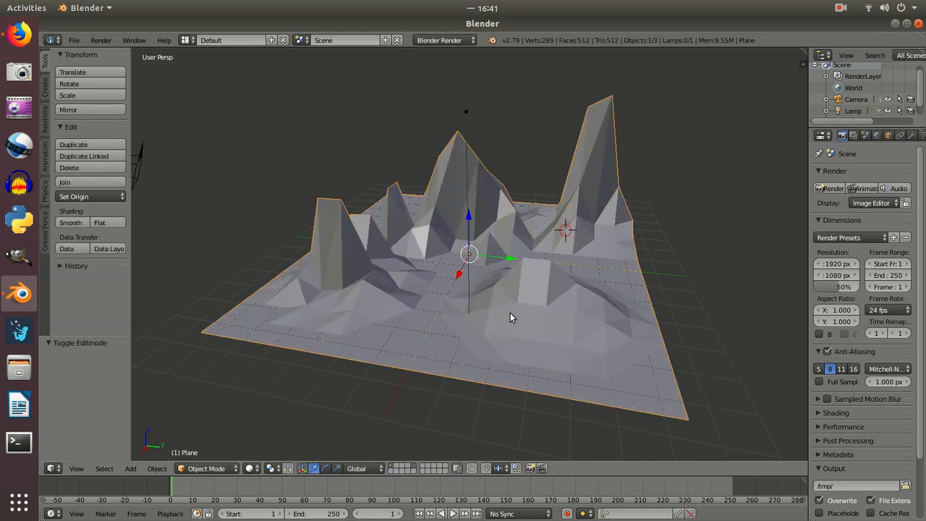
pyautogui.moveTo(510, 318); pyautogui.dragTo(366, 288)
pyautogui.write('lowpolymountai')
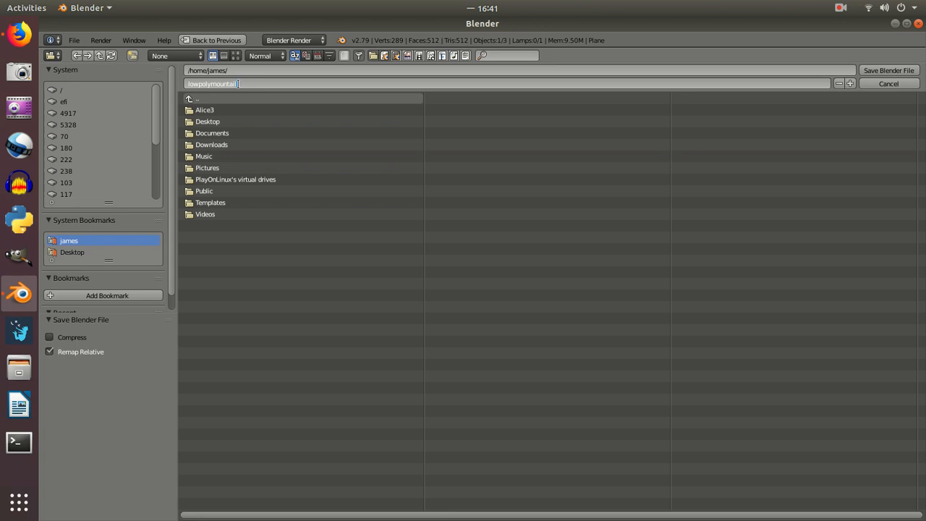
# - Save the file under the name lowpolymountain.blend
pyautogui.click(888, 70)
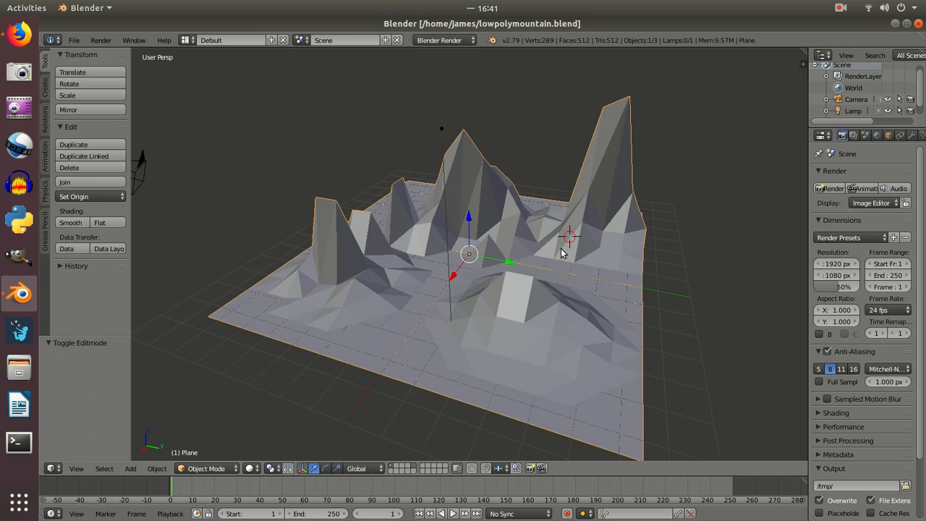
pyautogui.moveTo(593, 276)
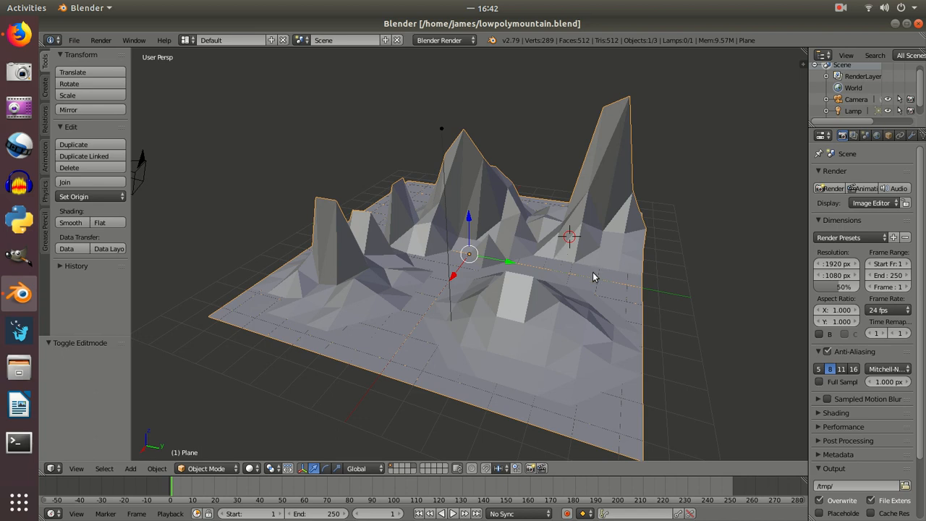
pyautogui.moveTo(587, 287)
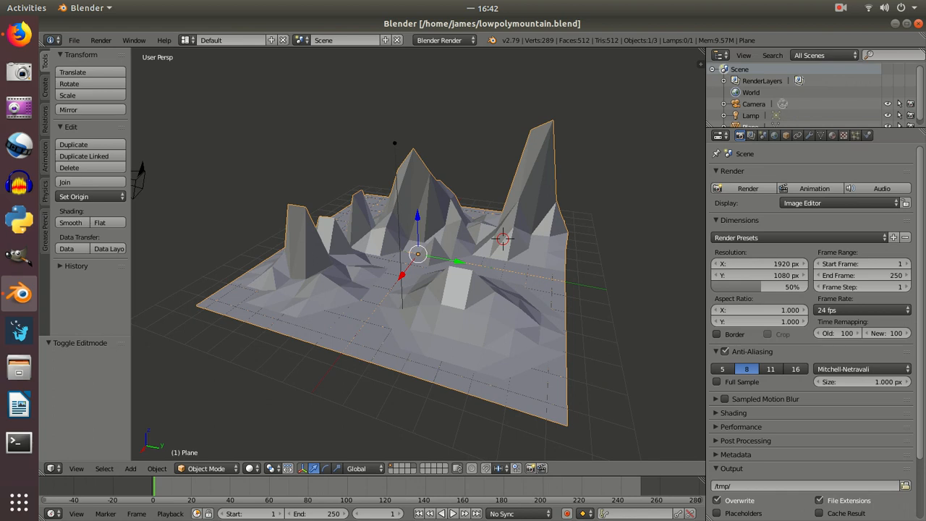
pyautogui.moveTo(832, 135)
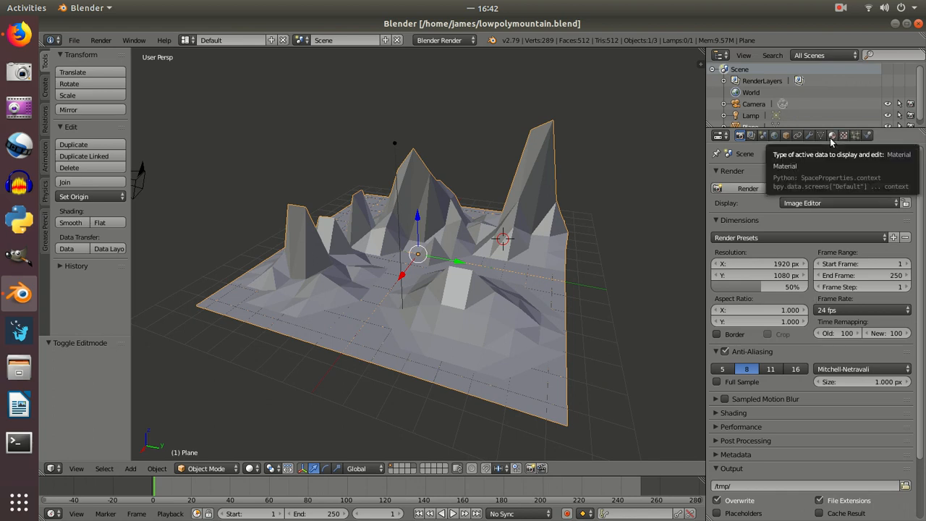
# - Create a new material named 'green' and give it a green diffuse colour
pyautogui.click(832, 136)
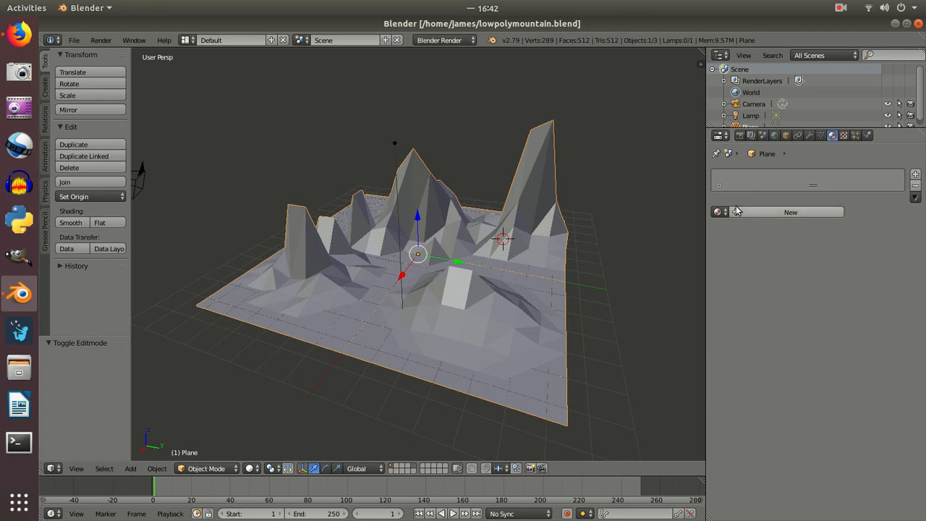
pyautogui.click(790, 212)
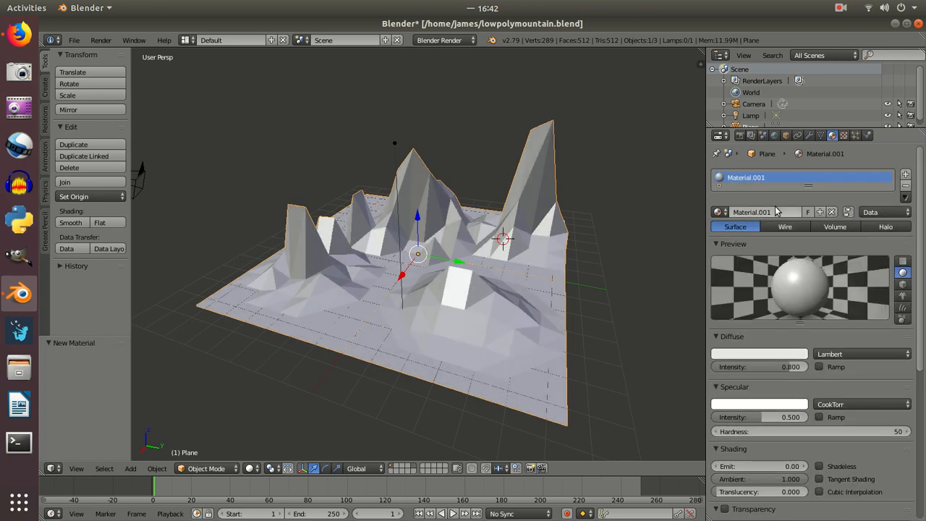
pyautogui.write('green')
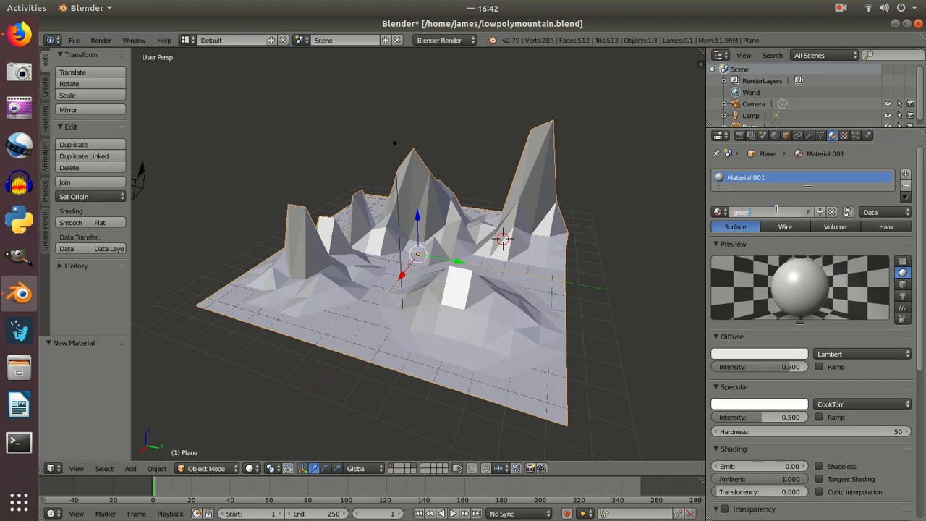
pyautogui.write('green')
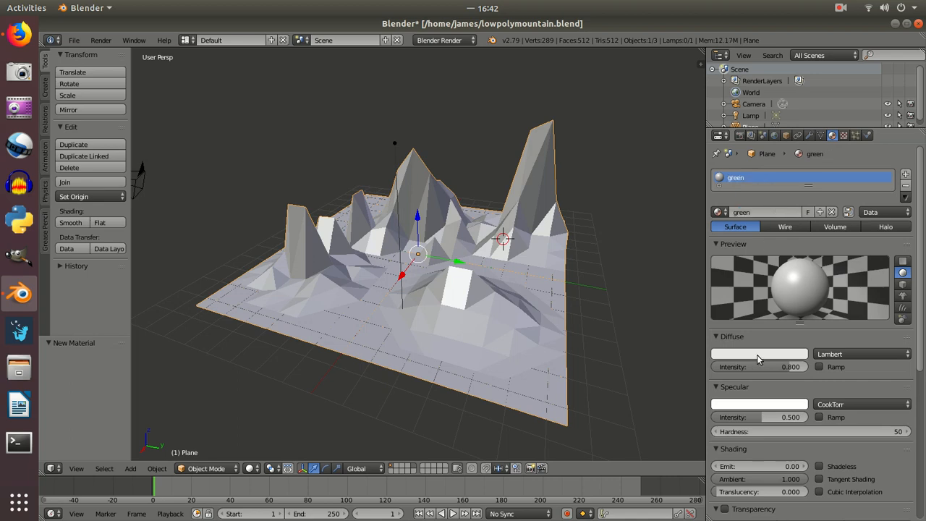
pyautogui.click(758, 353)
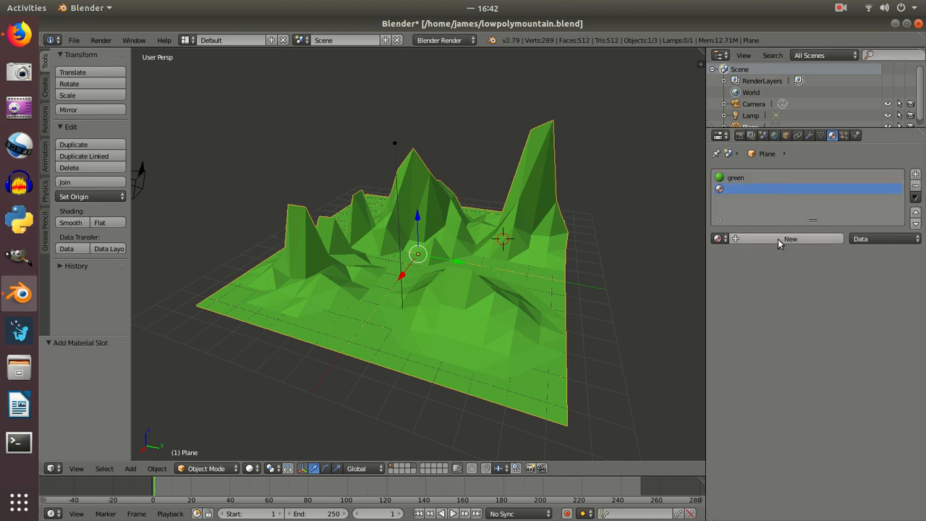
# - Add a white material, then a 'brown' material with a brown diffuse colour
pyautogui.click(789, 239)
pyautogui.write('white')
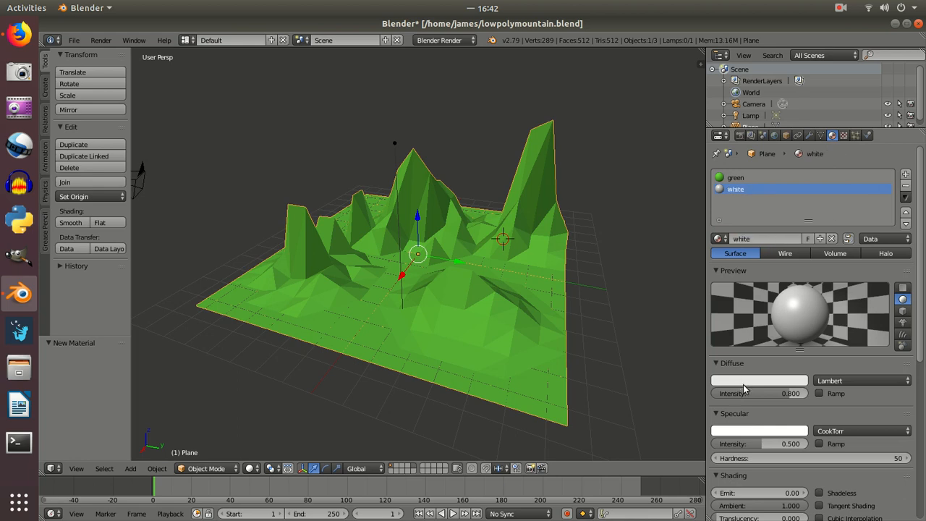
pyautogui.click(758, 380)
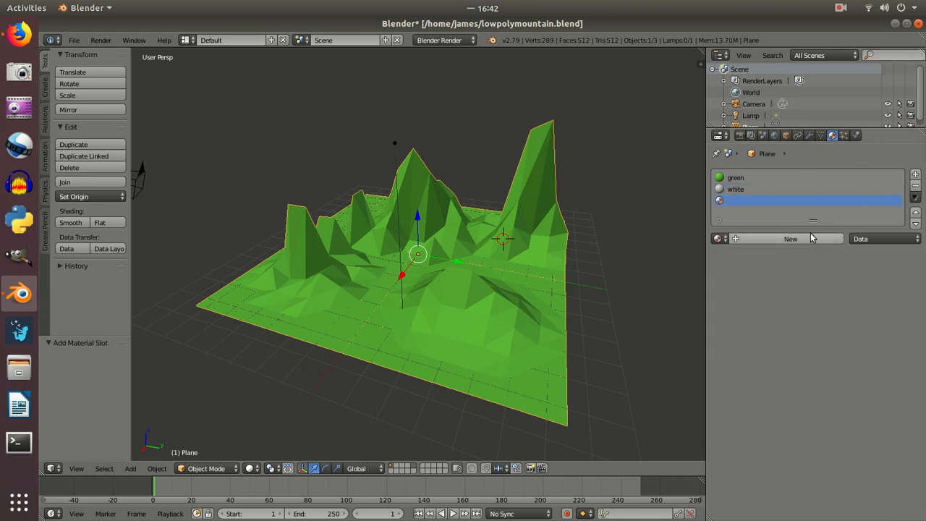
pyautogui.click(790, 238)
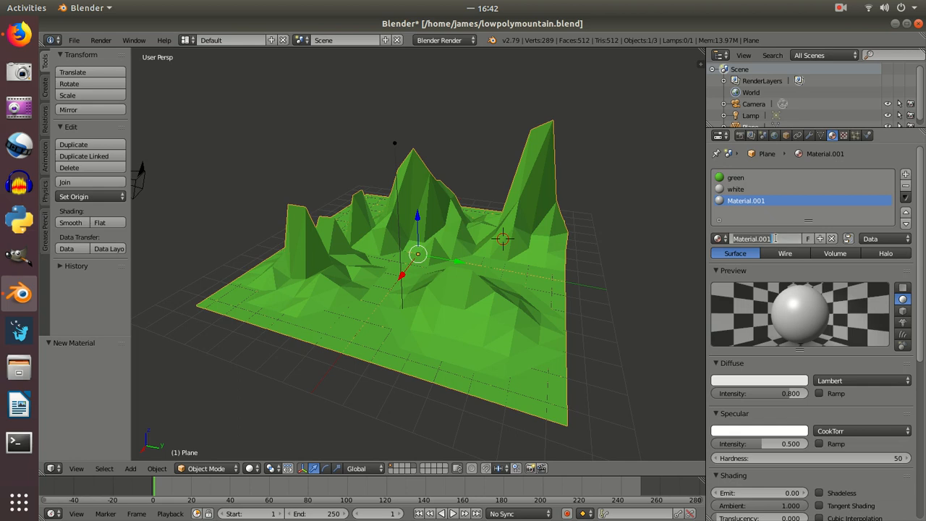
pyautogui.write('brown')
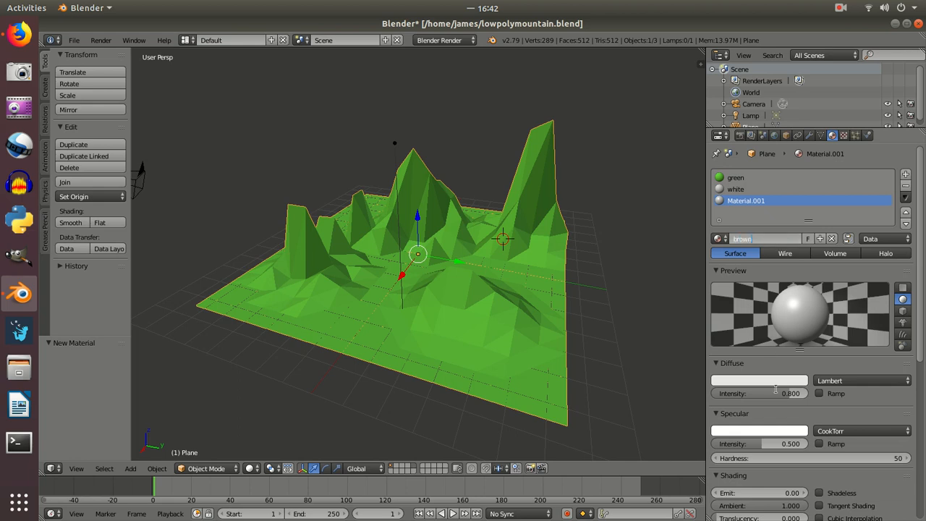
pyautogui.click(758, 380)
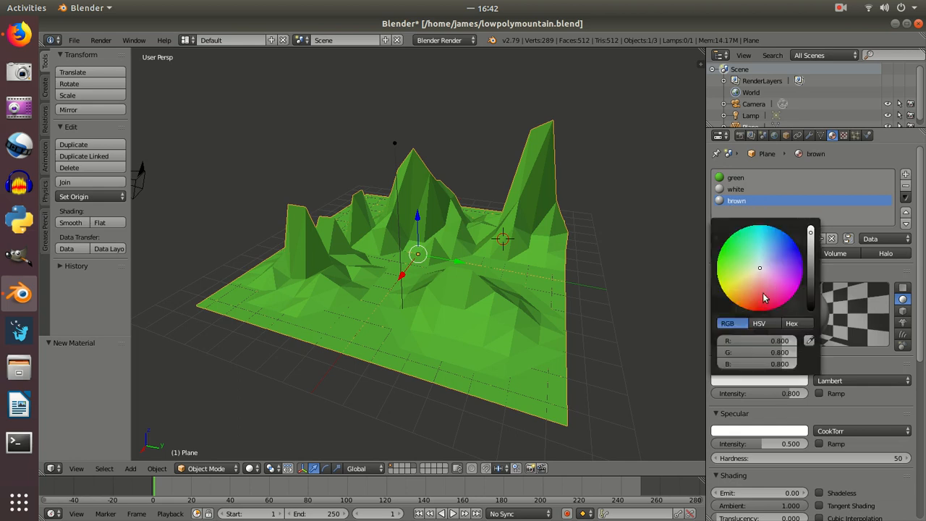
pyautogui.click(748, 305)
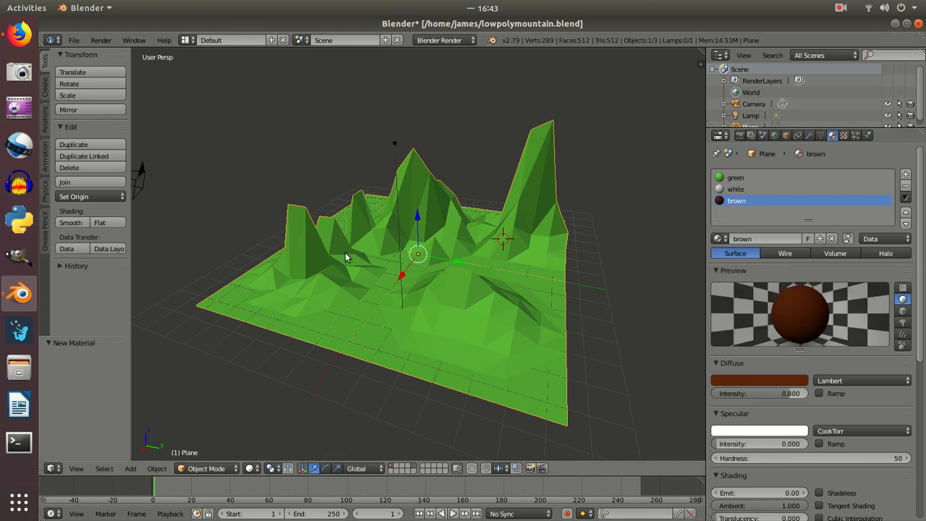
pyautogui.moveTo(412, 155)
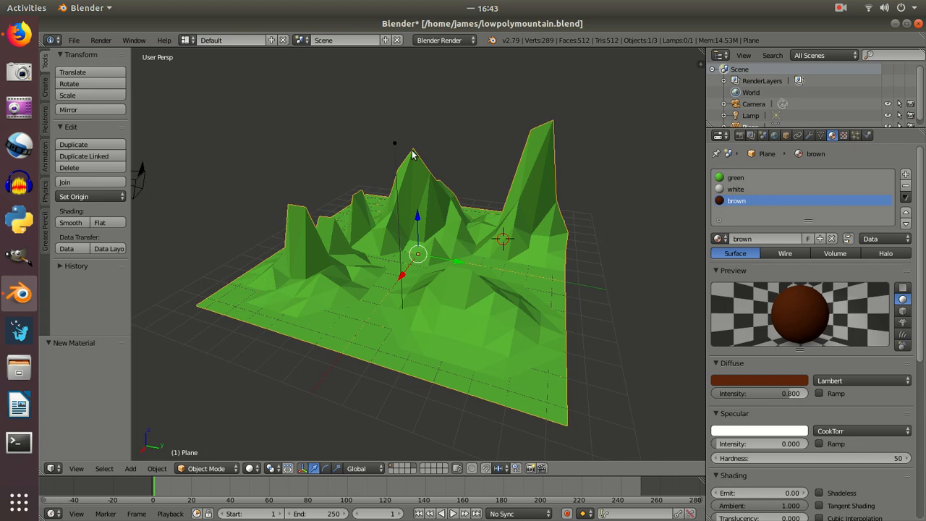
# - Switch to face select mode and box-select the two tallest peak tops
pyautogui.click(760, 177)
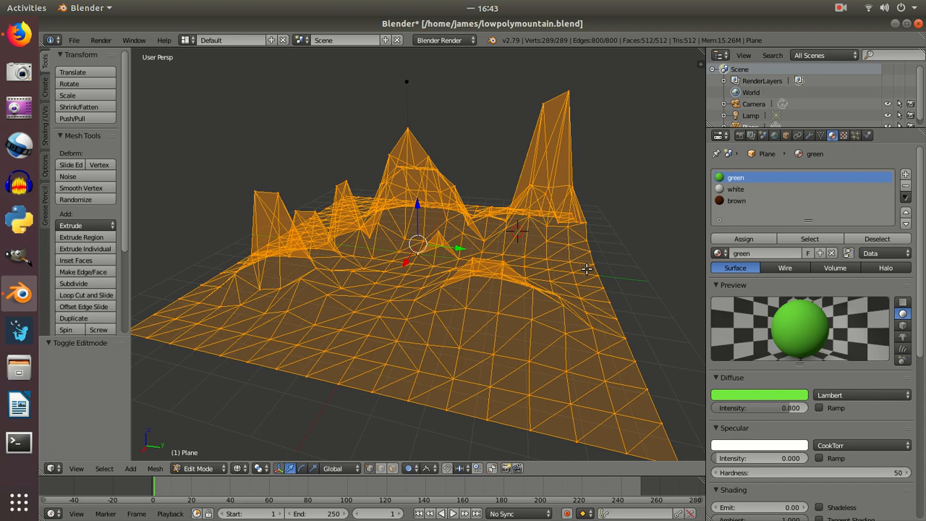
pyautogui.click(585, 270)
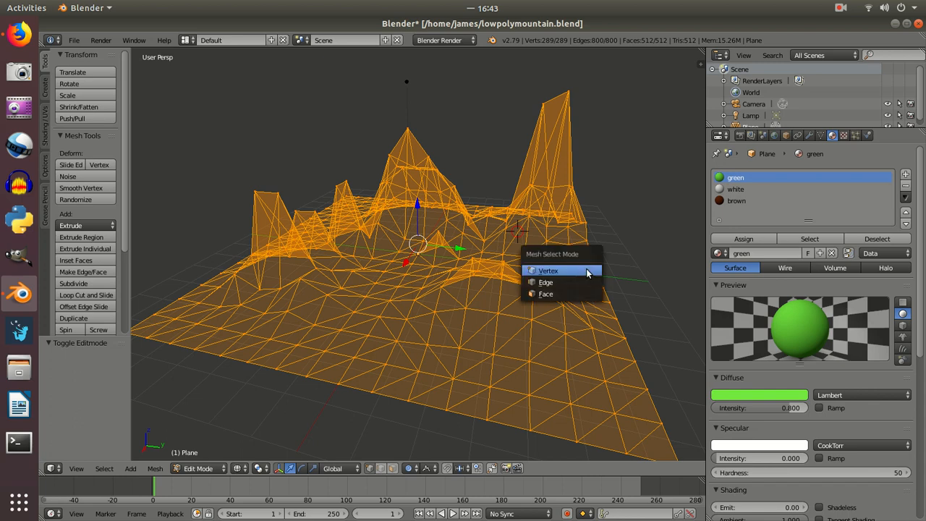
pyautogui.click(545, 294)
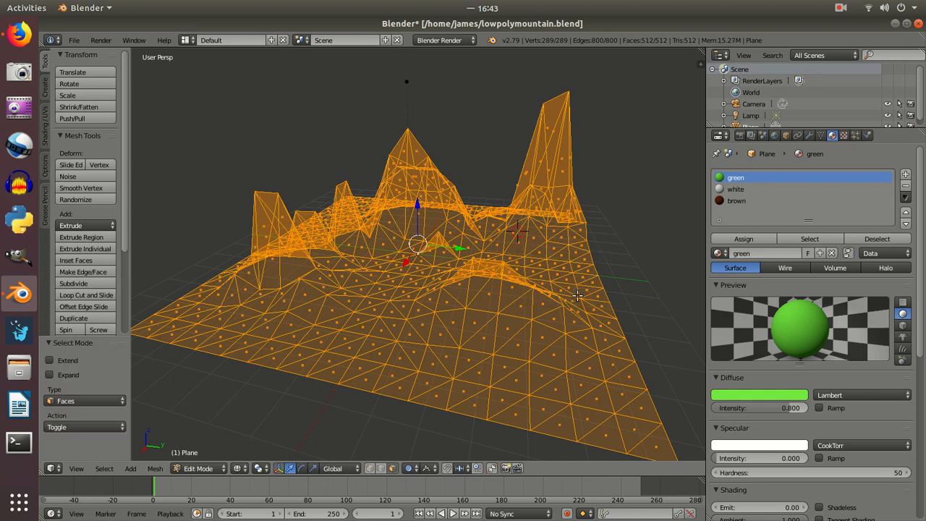
pyautogui.moveTo(608, 286)
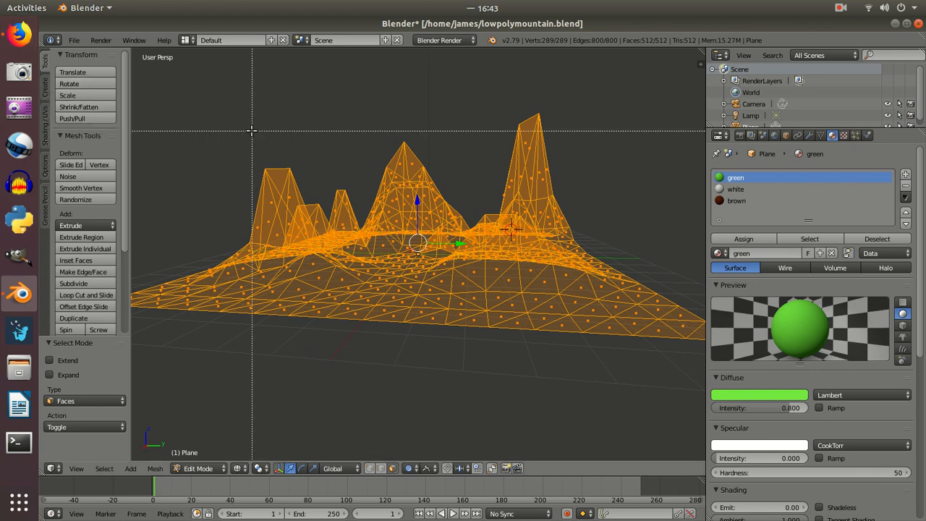
pyautogui.moveTo(251, 131); pyautogui.dragTo(586, 154)
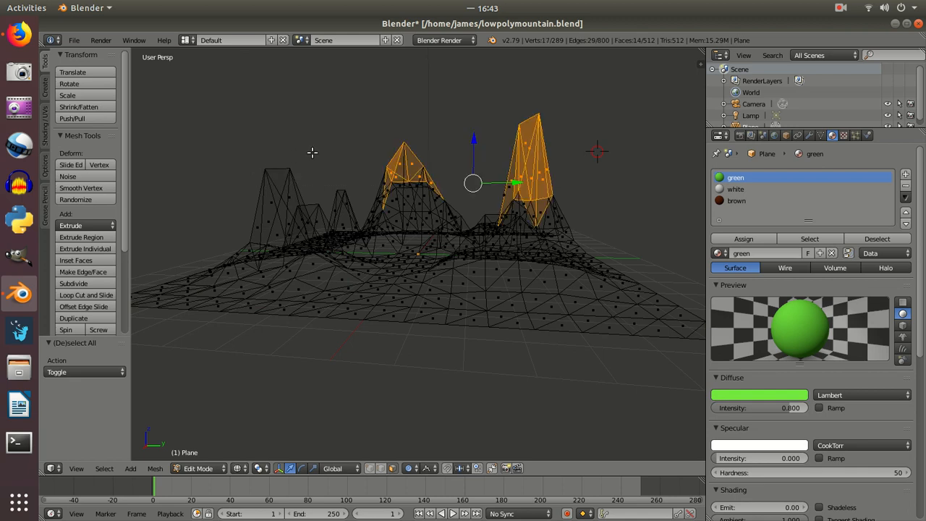
# - Assign white to the two peak tops and brown to the mountain faces, then leave edit mode
pyautogui.click(734, 189)
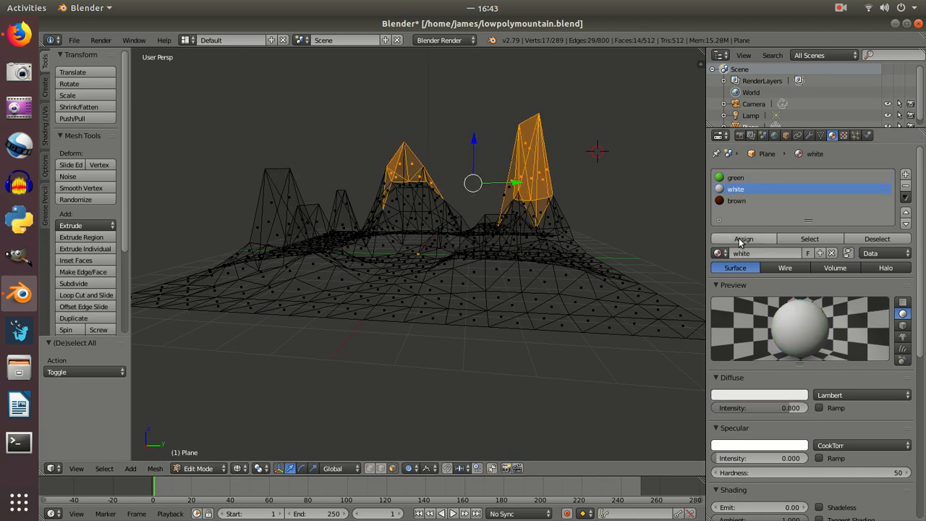
pyautogui.click(742, 238)
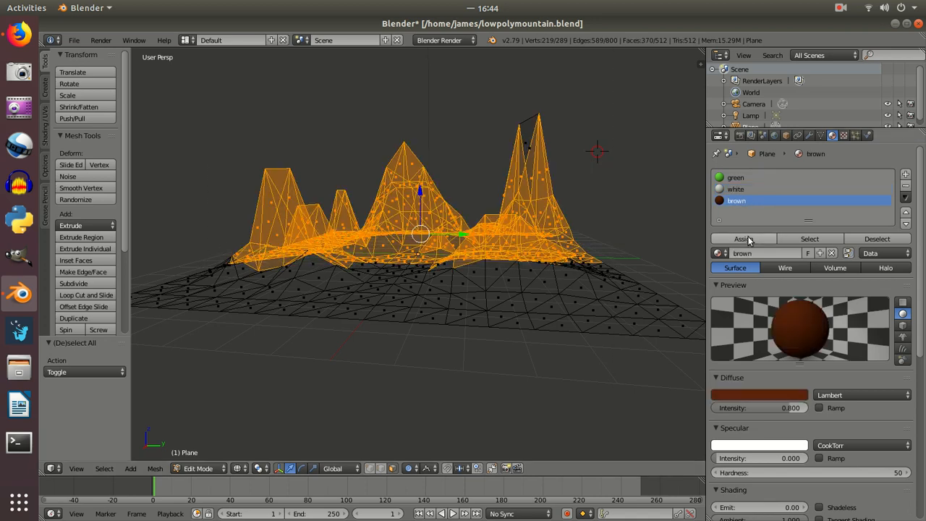
pyautogui.click(742, 239)
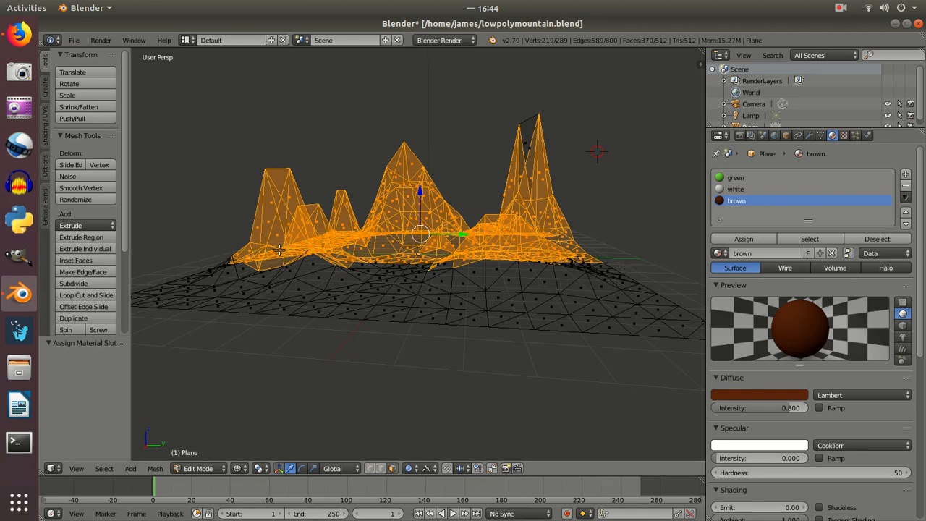
pyautogui.click(840, 8)
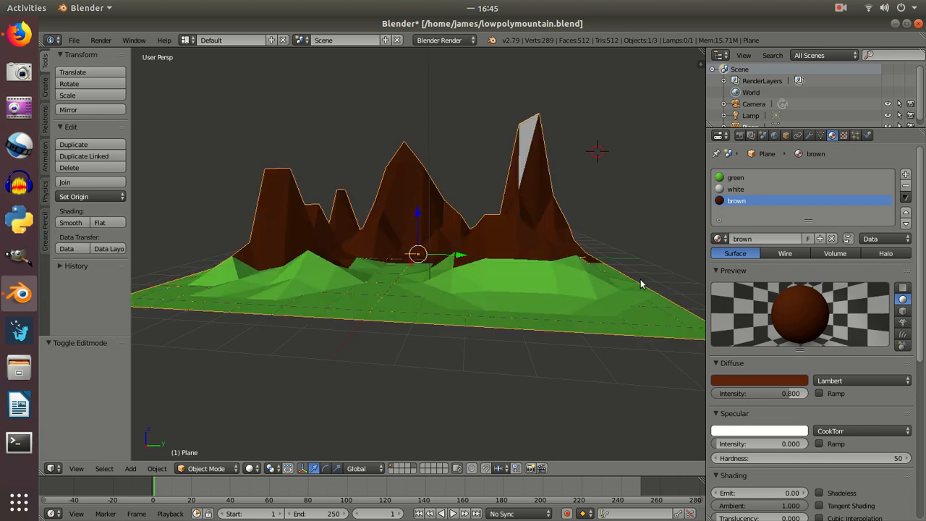
pyautogui.moveTo(321, 285)
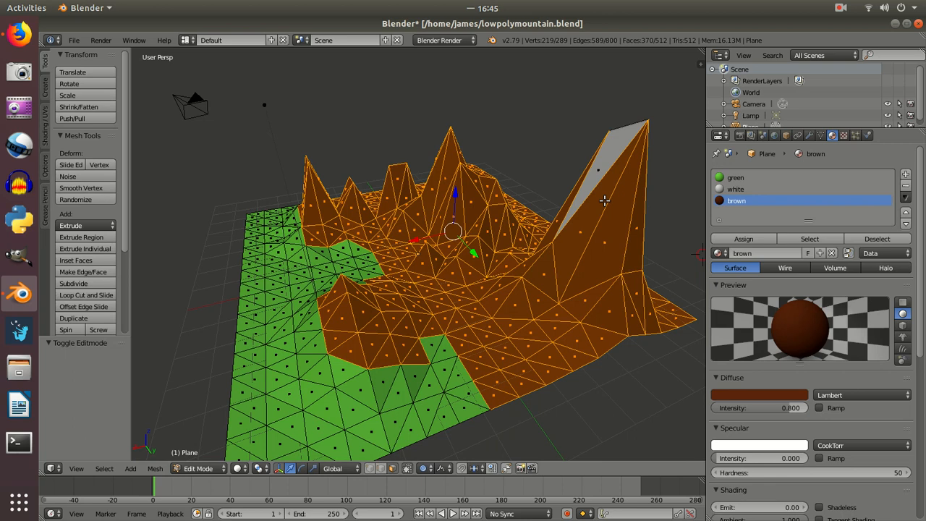
pyautogui.moveTo(617, 217)
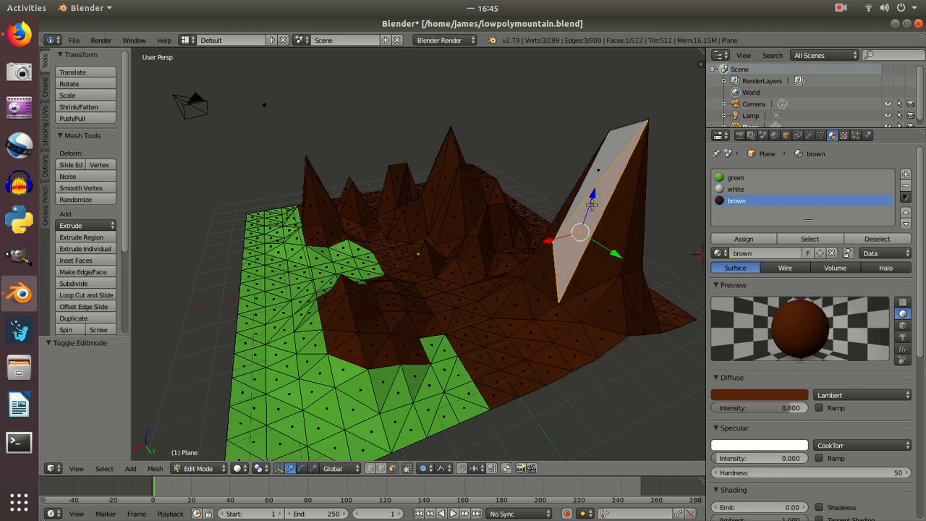
# - Assign white to additional upper faces of the tallest peak, touching up with brown
pyautogui.click(735, 189)
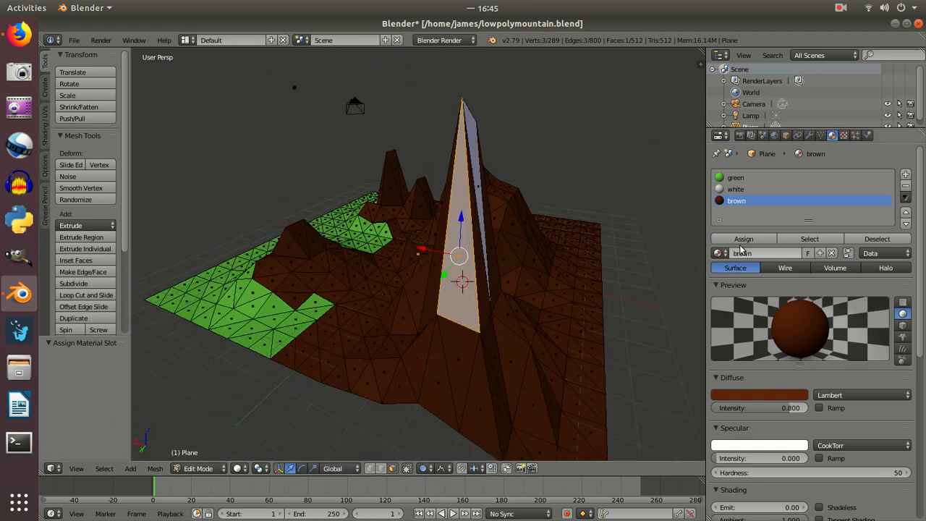
pyautogui.click(735, 189)
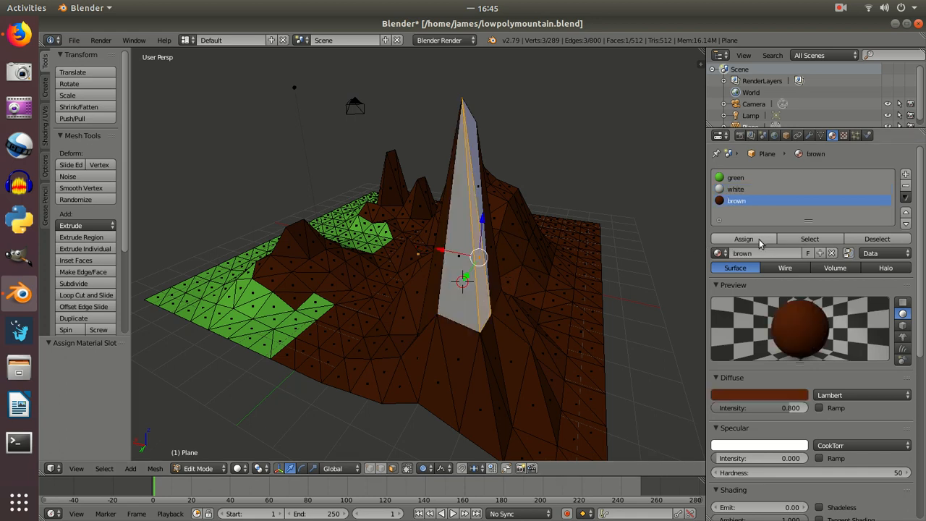
pyautogui.click(735, 189)
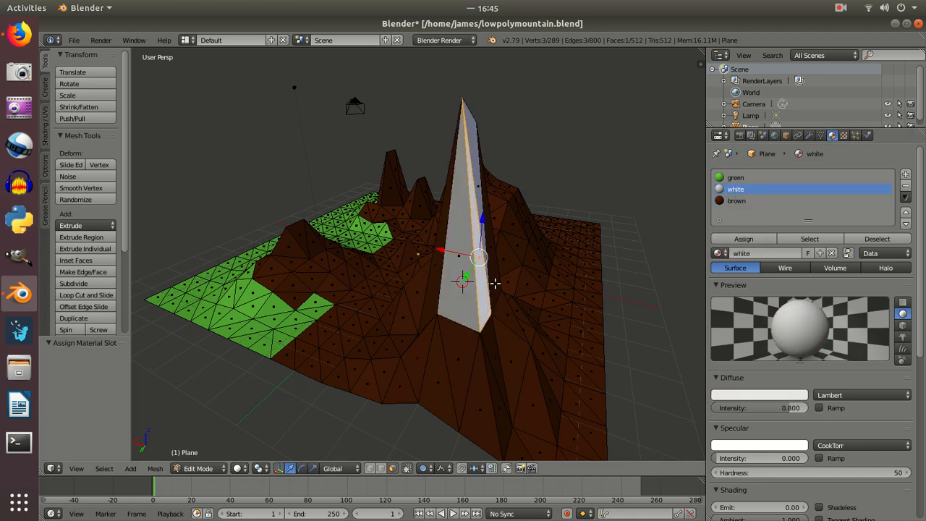
pyautogui.click(735, 200)
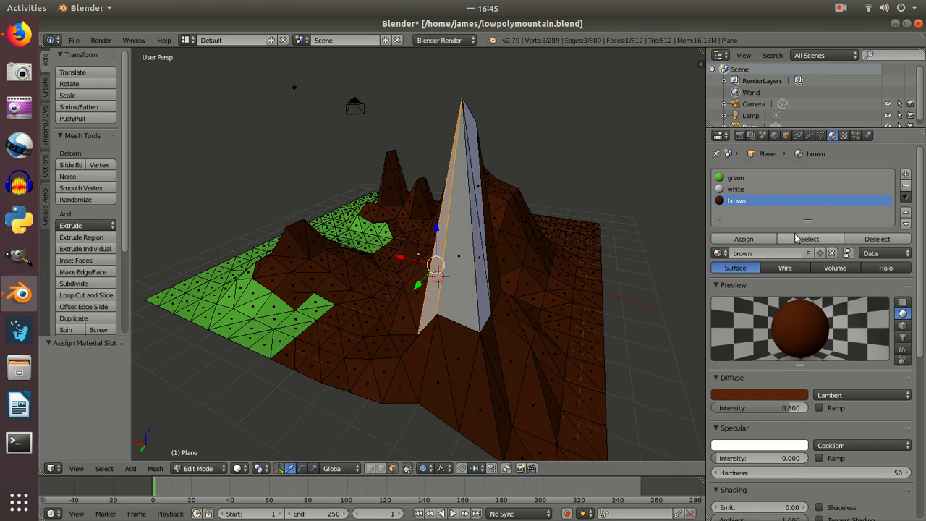
pyautogui.click(736, 189)
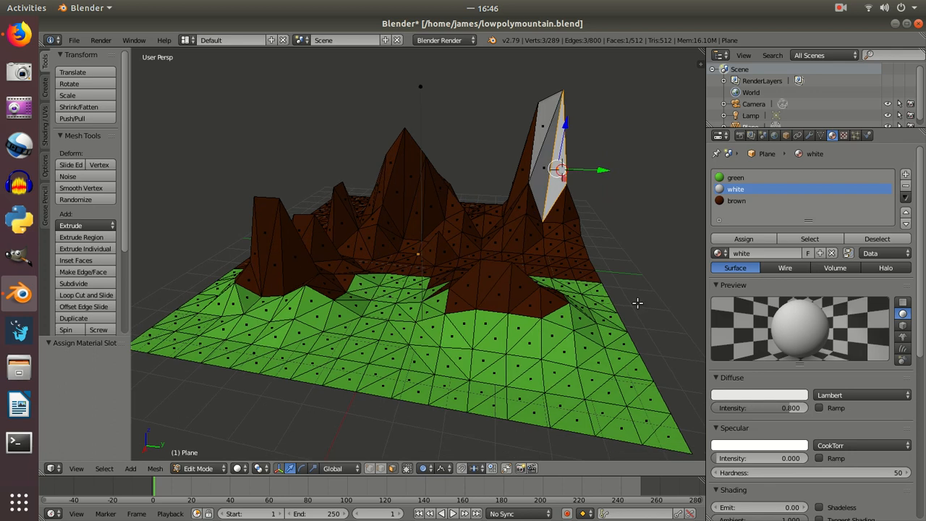
pyautogui.moveTo(635, 301)
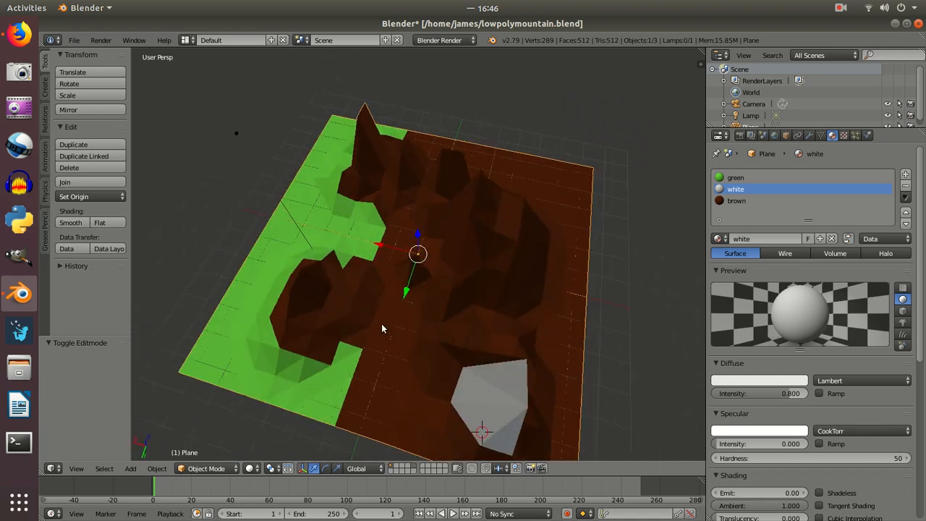
# - Make the strip between the mountains green, then box-select the low-lying ground faces
pyautogui.moveTo(383, 329); pyautogui.dragTo(362, 288)
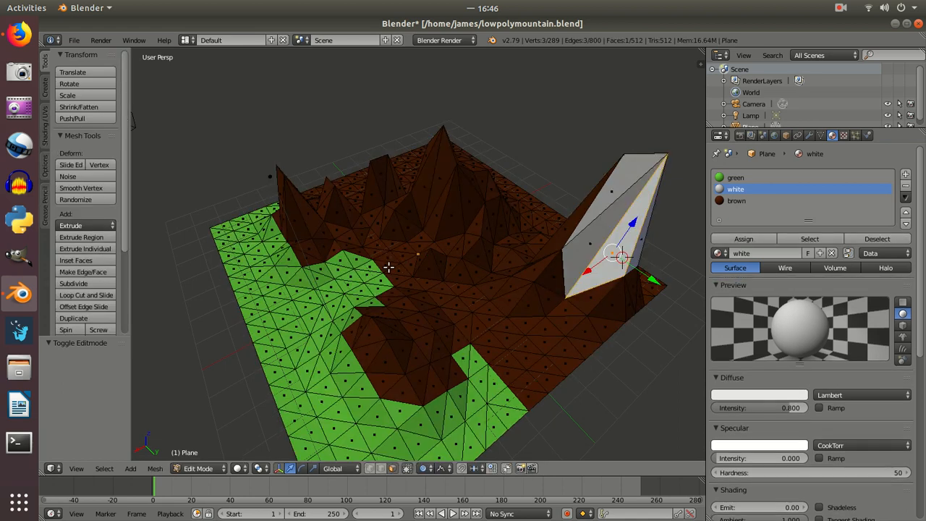
pyautogui.click(736, 200)
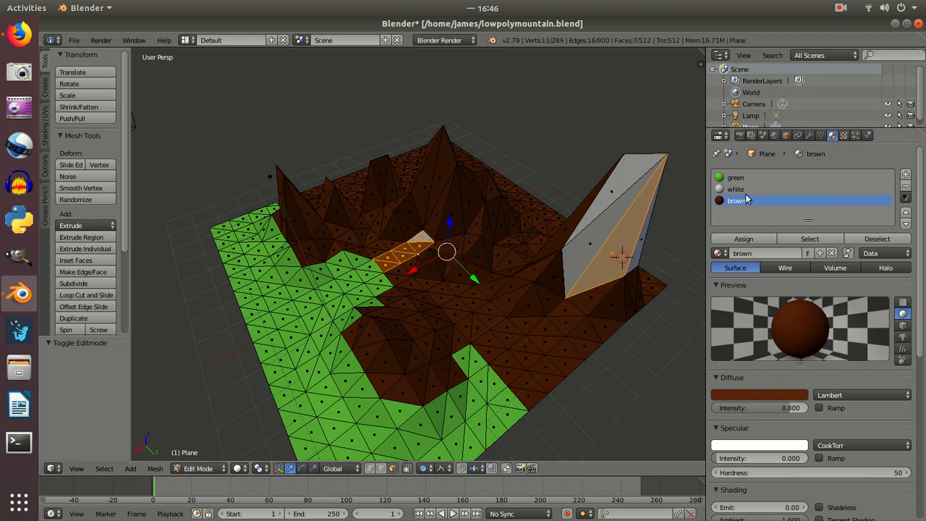
pyautogui.click(735, 188)
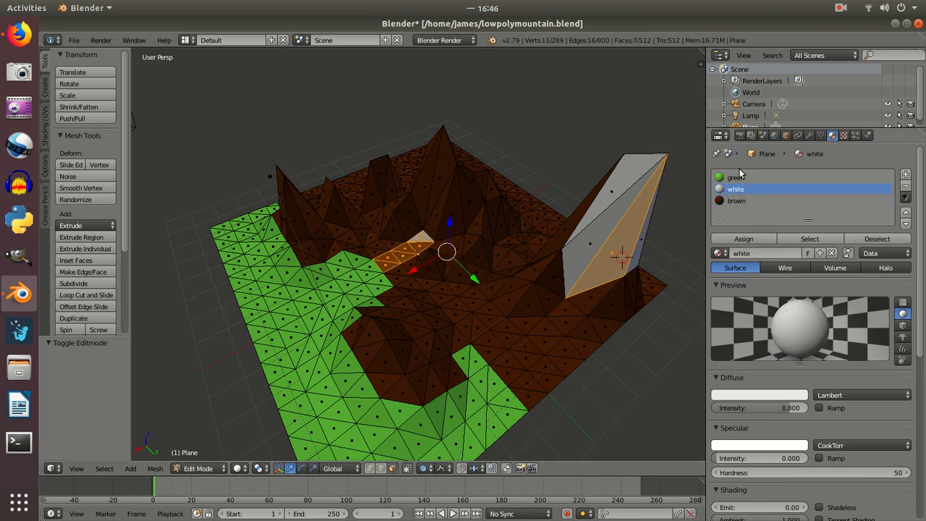
pyautogui.click(735, 177)
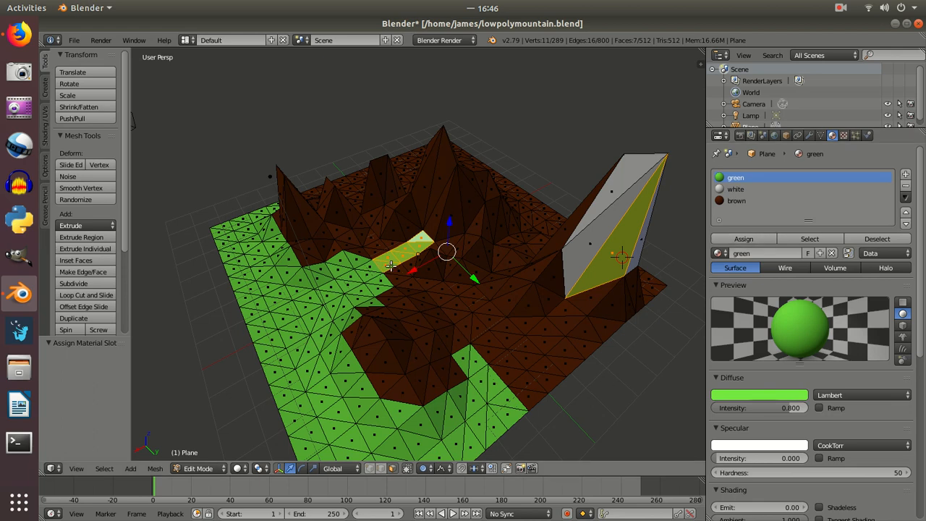
pyautogui.click(735, 200)
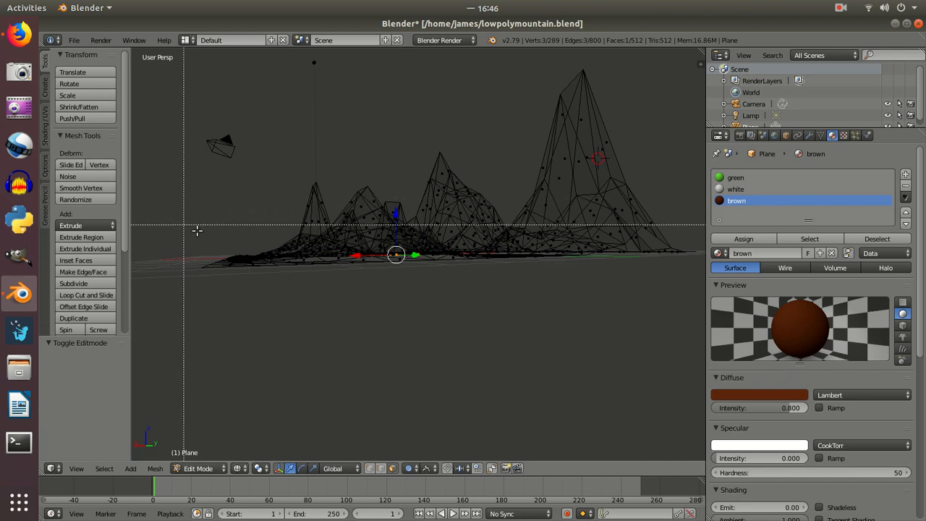
pyautogui.moveTo(200, 233); pyautogui.dragTo(699, 276)
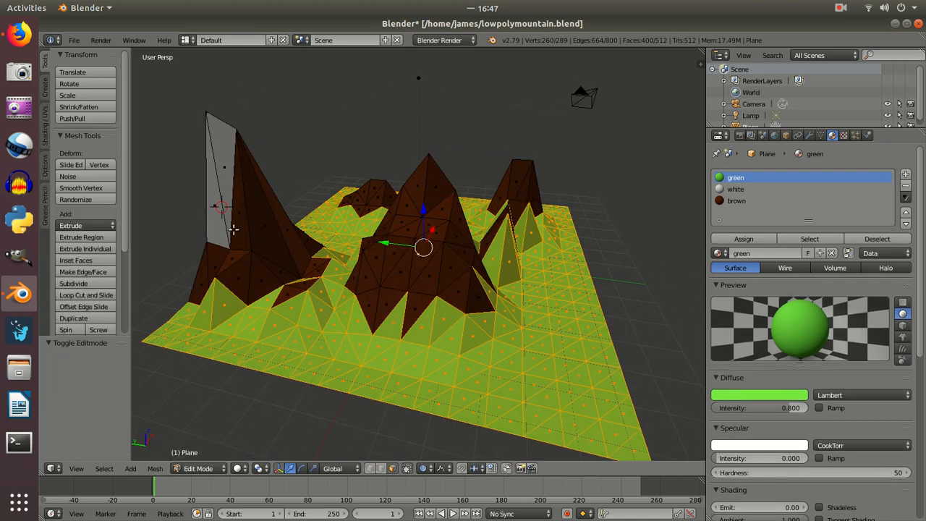
# - Assign green to the selected low faces and touch up the tallest peak with brown and white
pyautogui.click(735, 201)
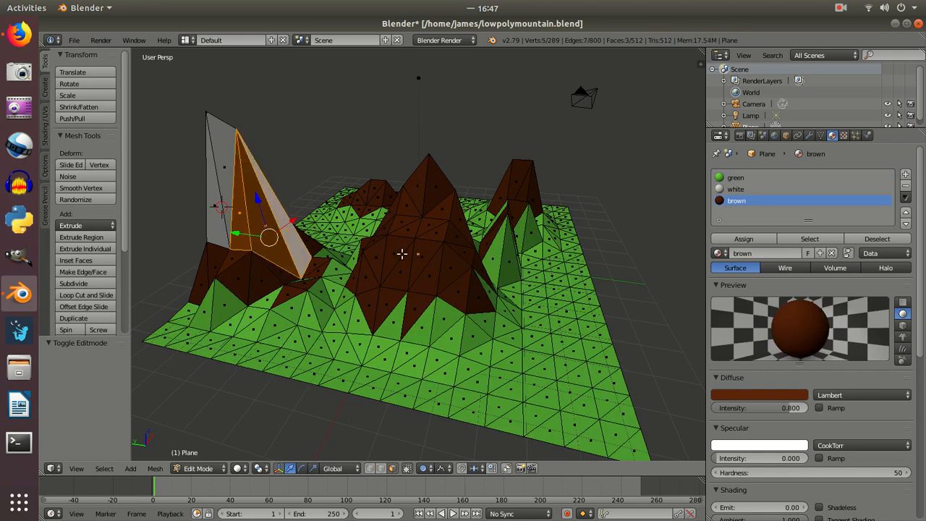
pyautogui.click(736, 189)
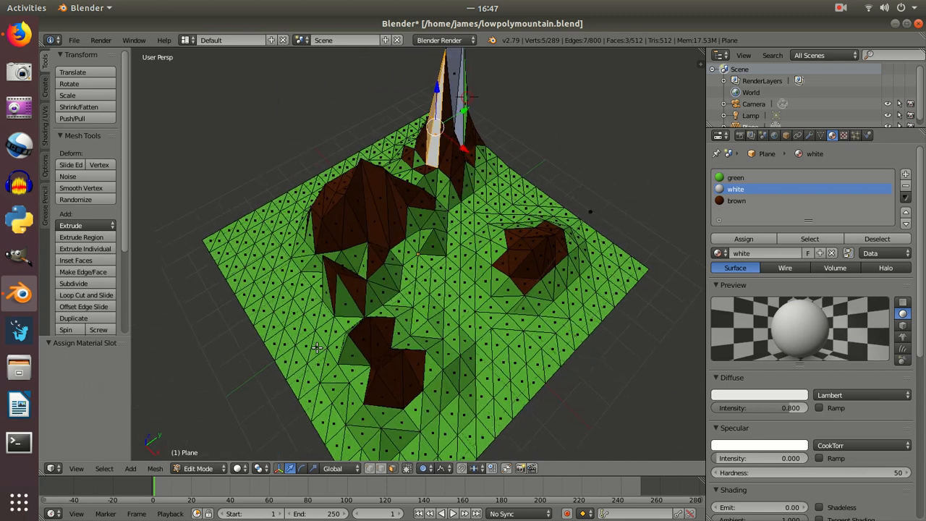
pyautogui.click(737, 200)
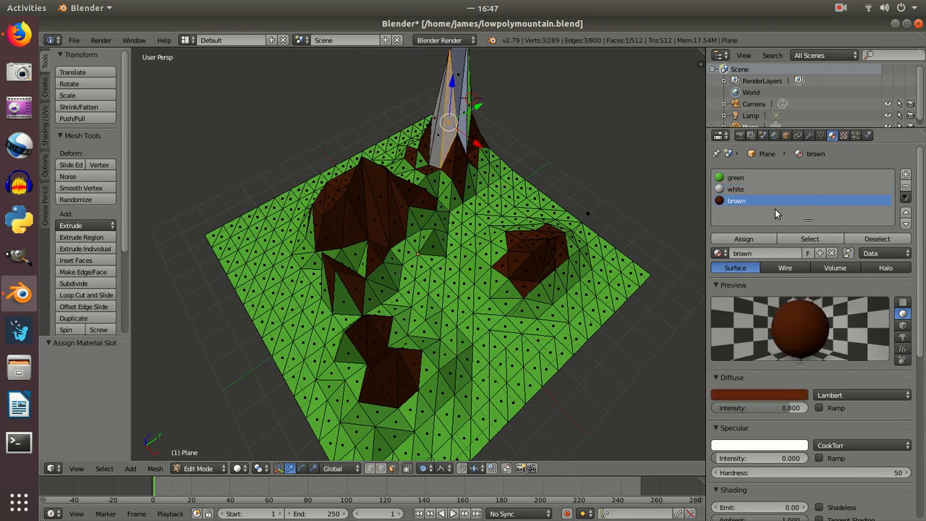
pyautogui.click(736, 189)
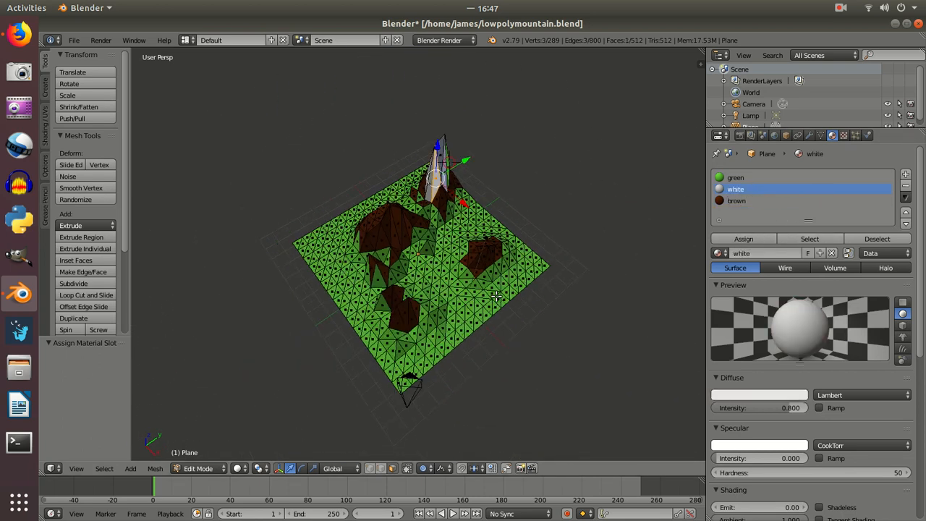